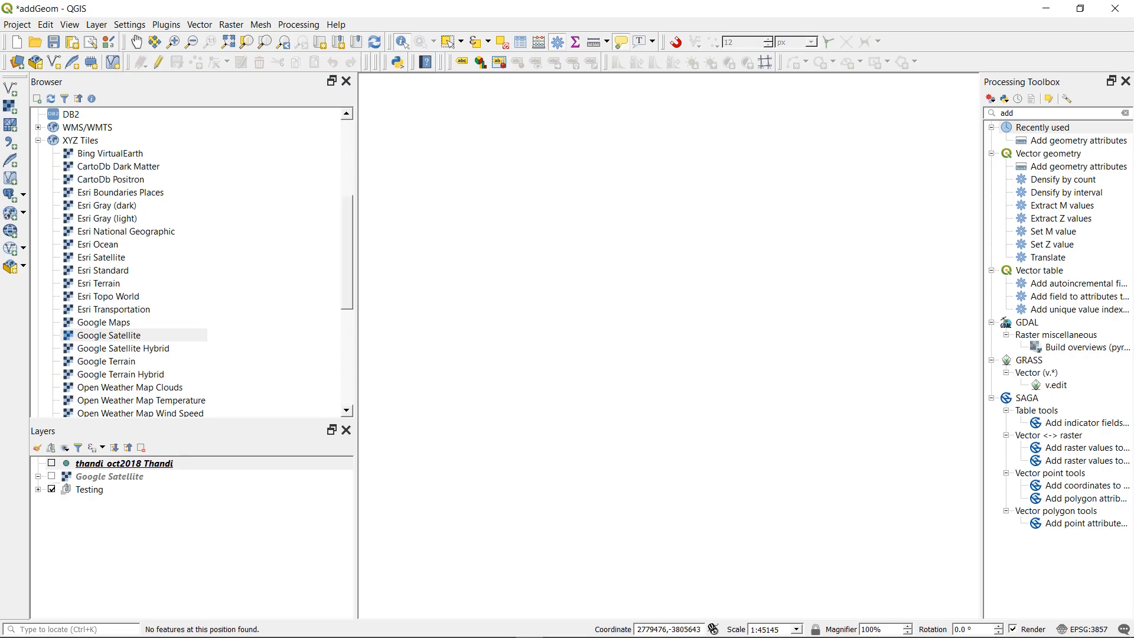
mouse_move(431, 252)
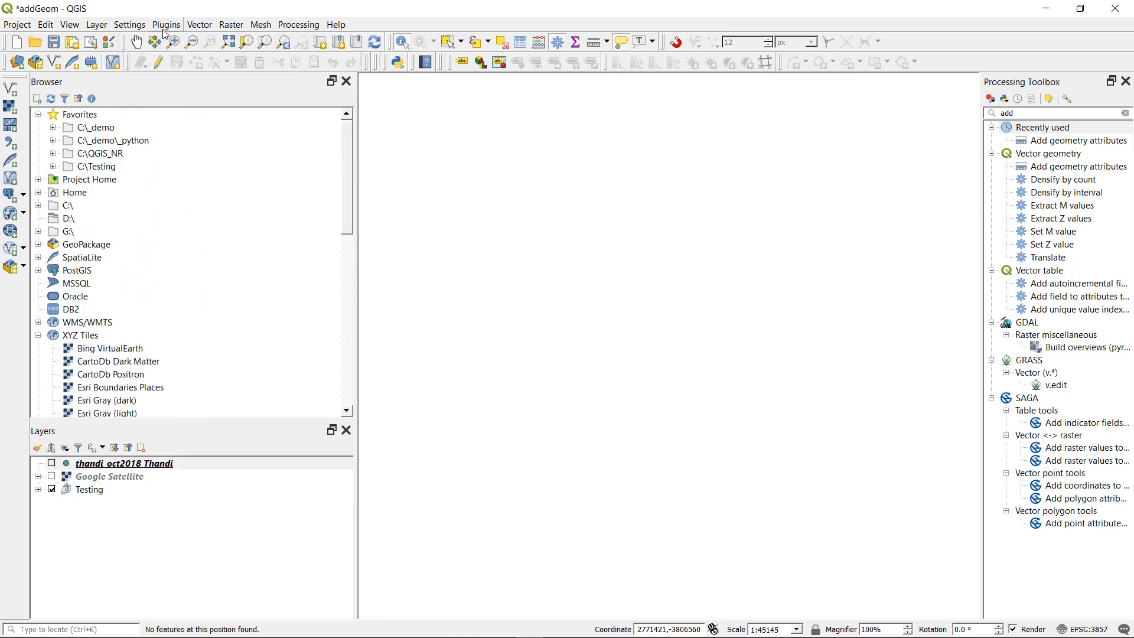
mouse_move(96, 29)
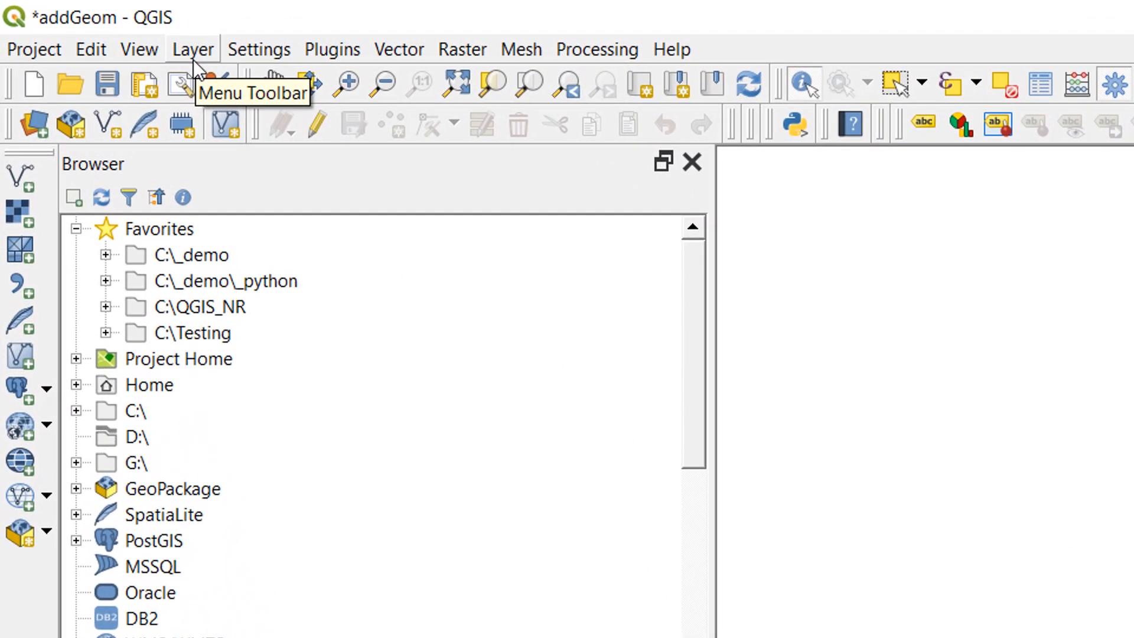
mouse_move(197, 58)
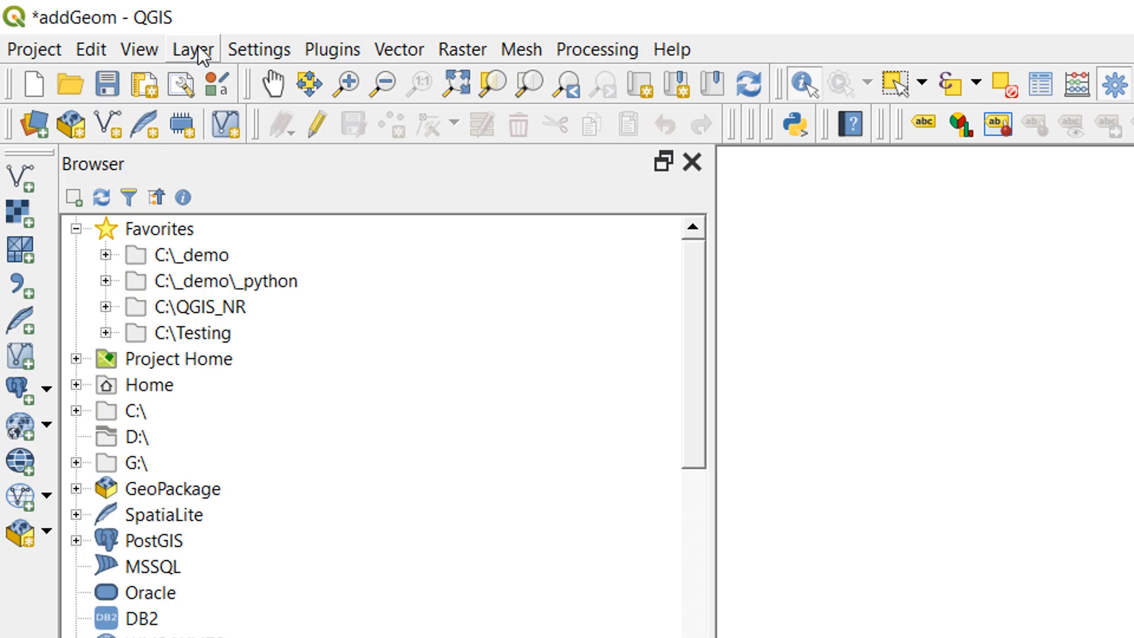
Load thandi_oct2018.kml through Add Vector Layer as a new vector layer
click(192, 49)
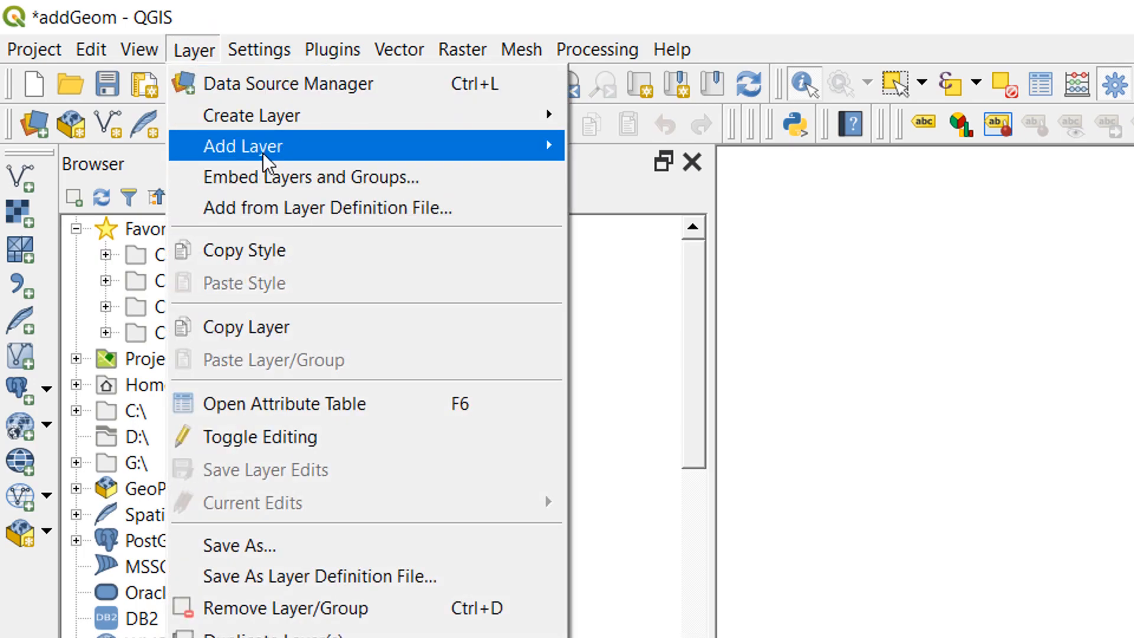
mouse_move(243, 146)
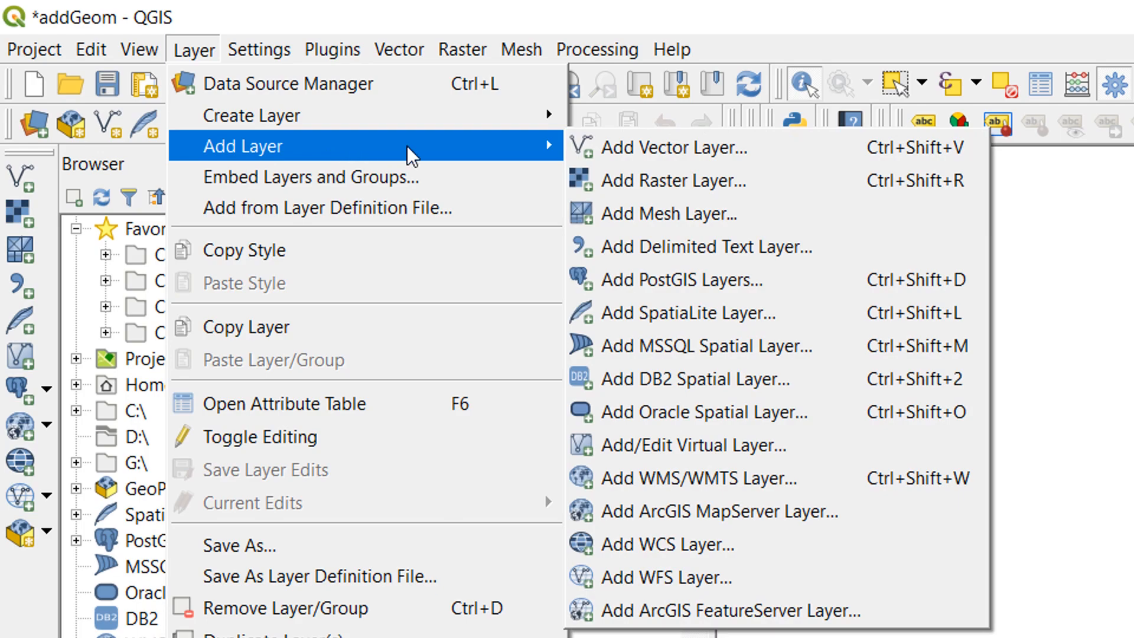
click(671, 147)
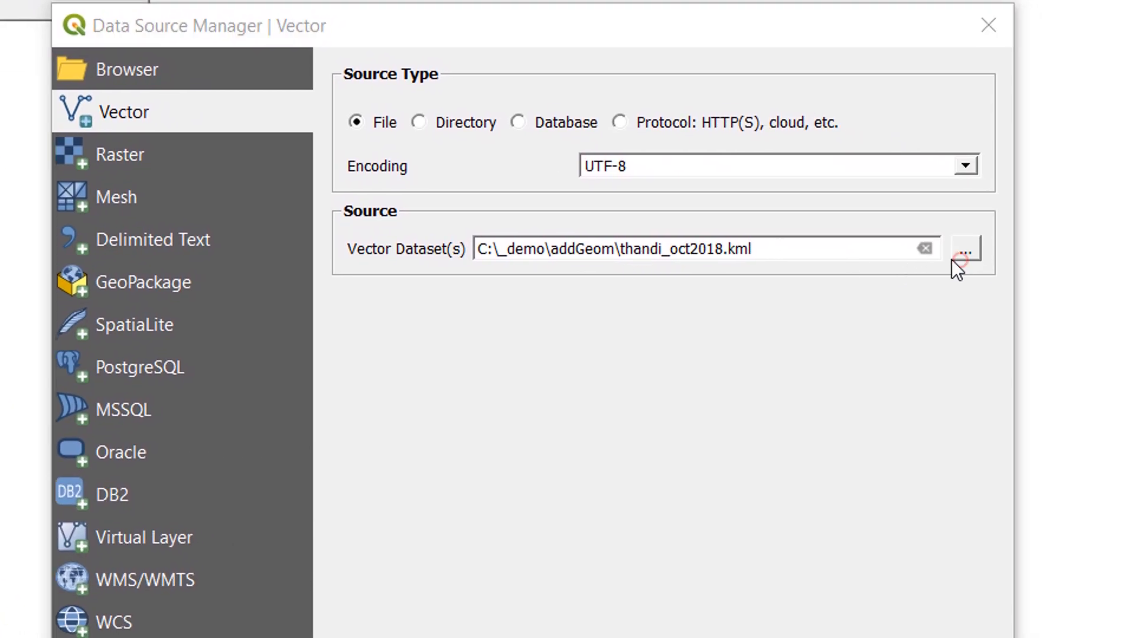
click(963, 248)
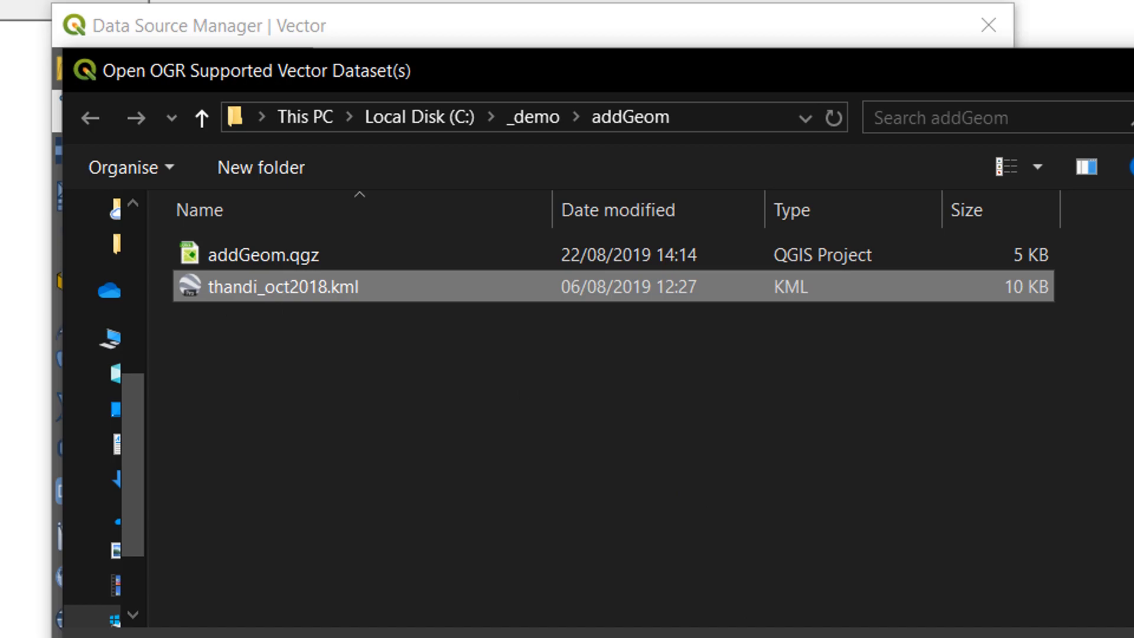
double_click(283, 287)
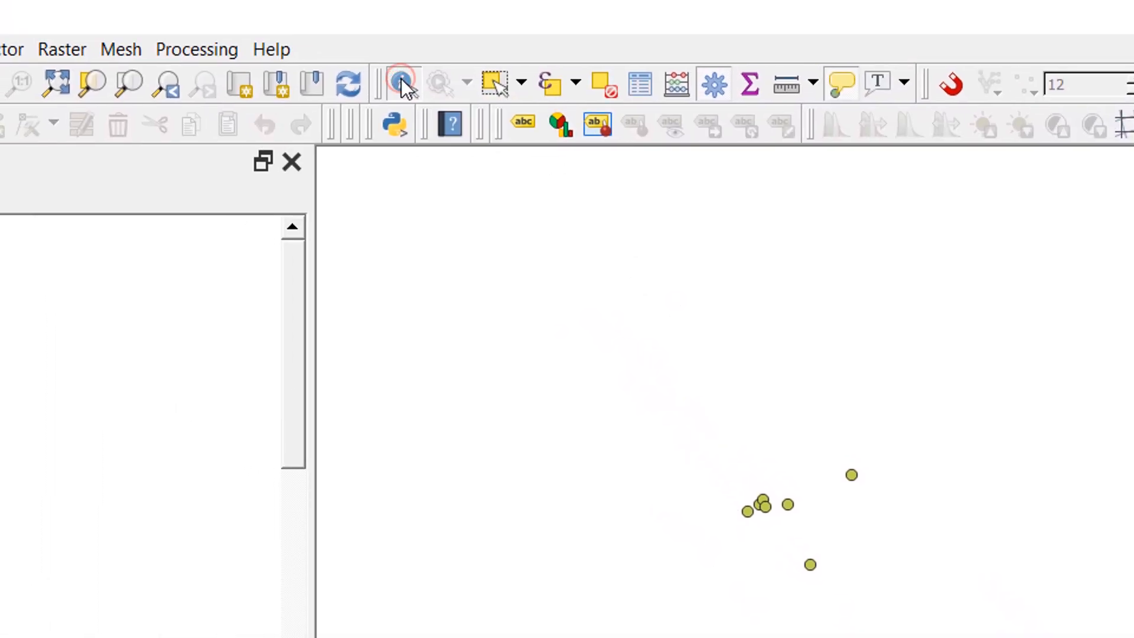
click(853, 477)
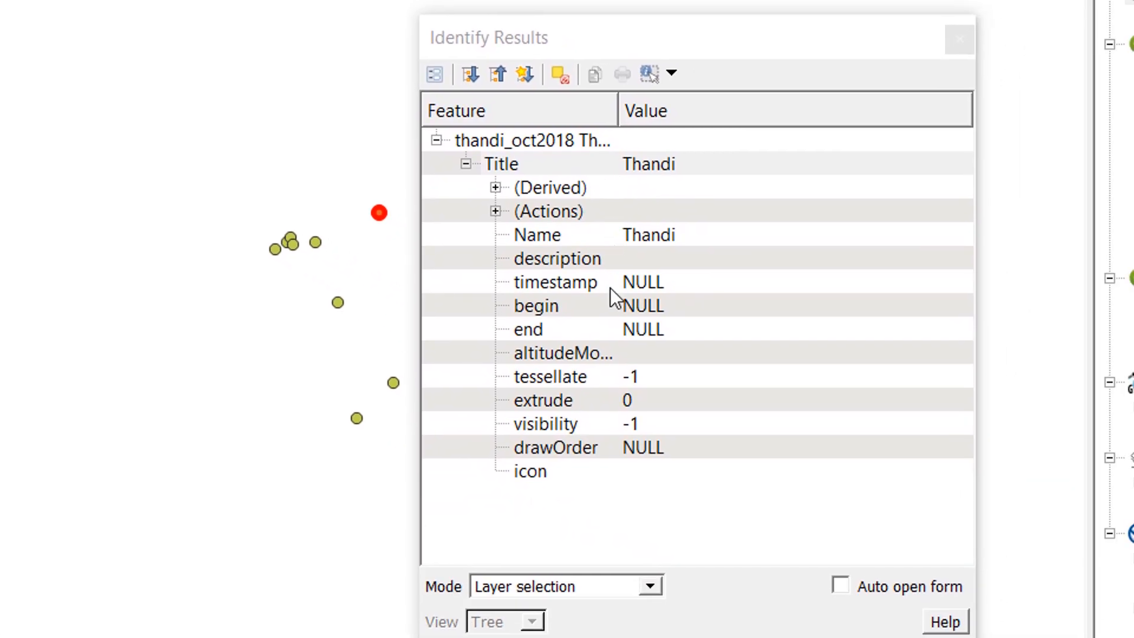
mouse_move(645, 277)
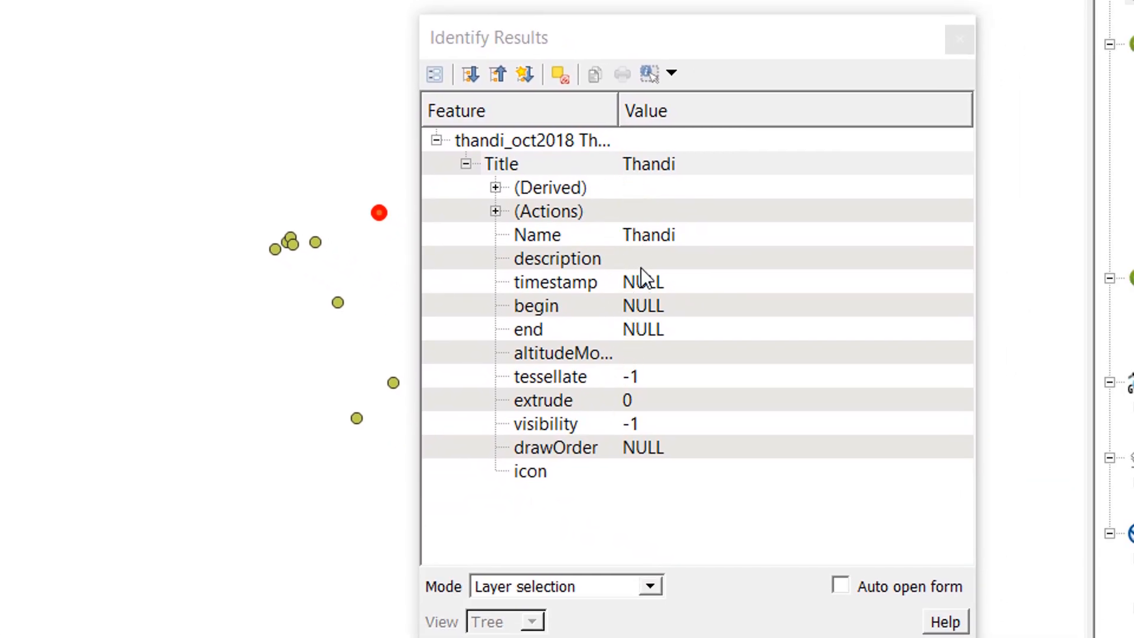
mouse_move(646, 254)
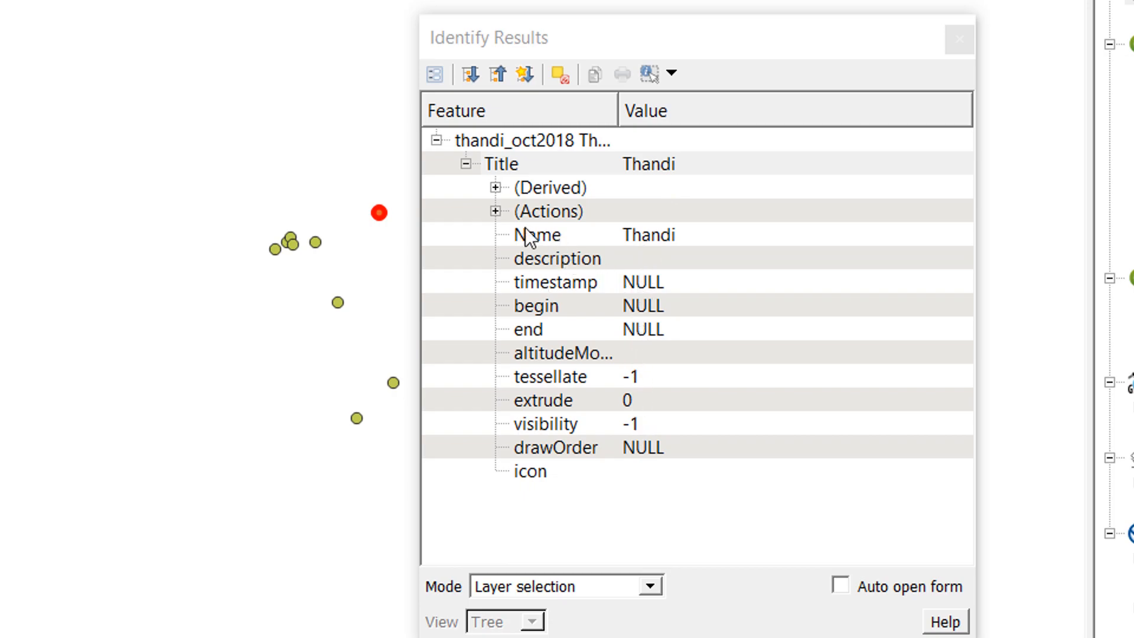
mouse_move(571, 341)
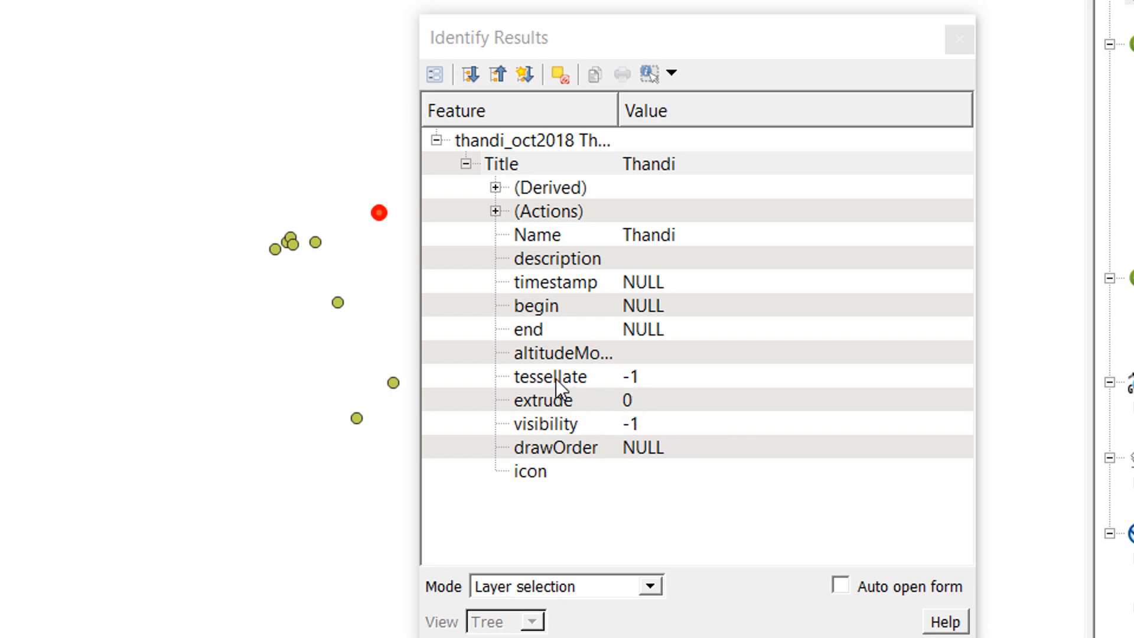
mouse_move(551, 429)
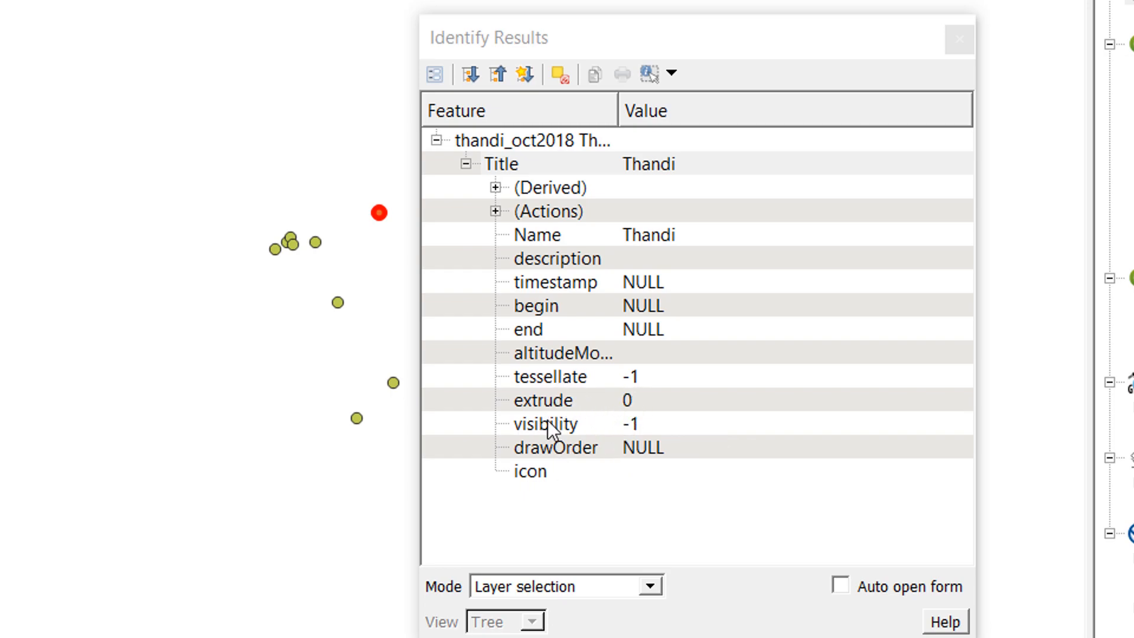
mouse_move(959, 39)
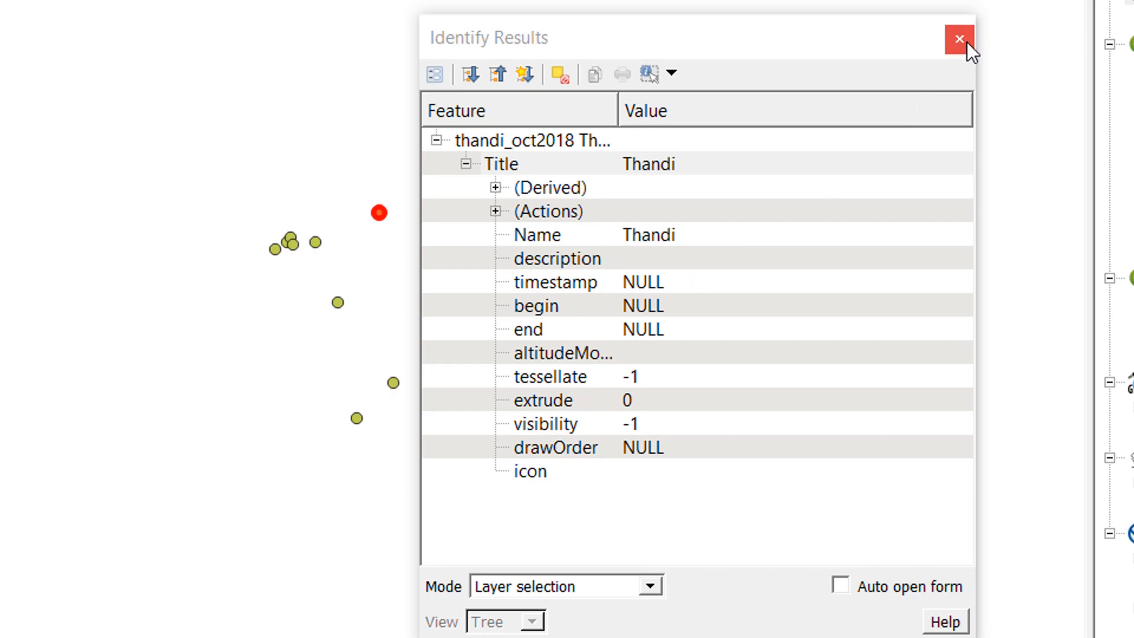
click(959, 38)
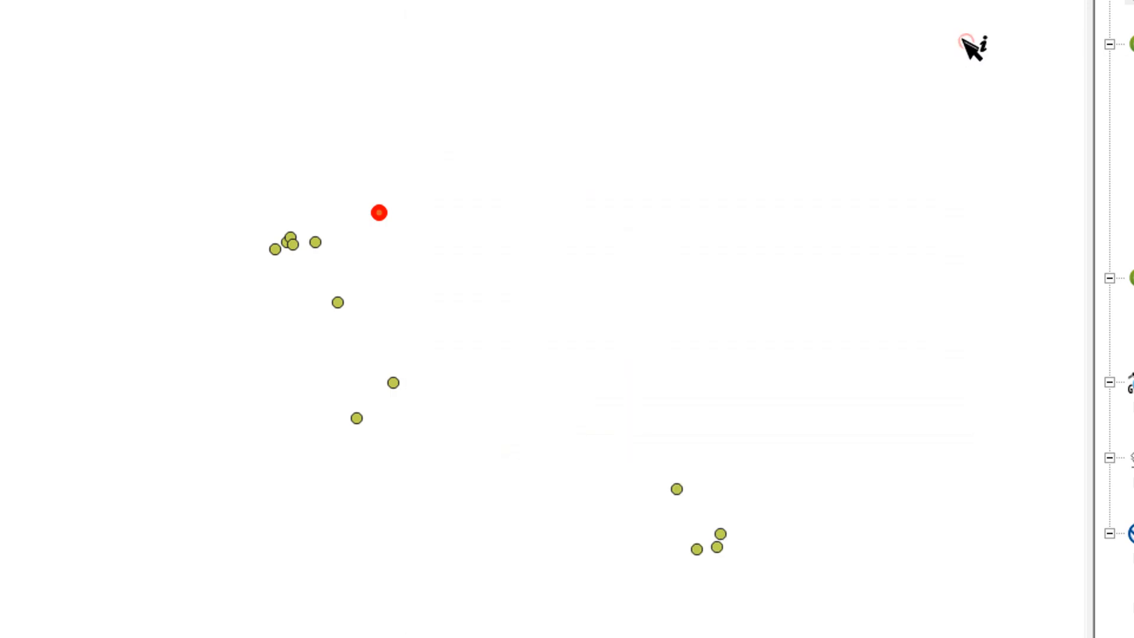
mouse_move(431, 304)
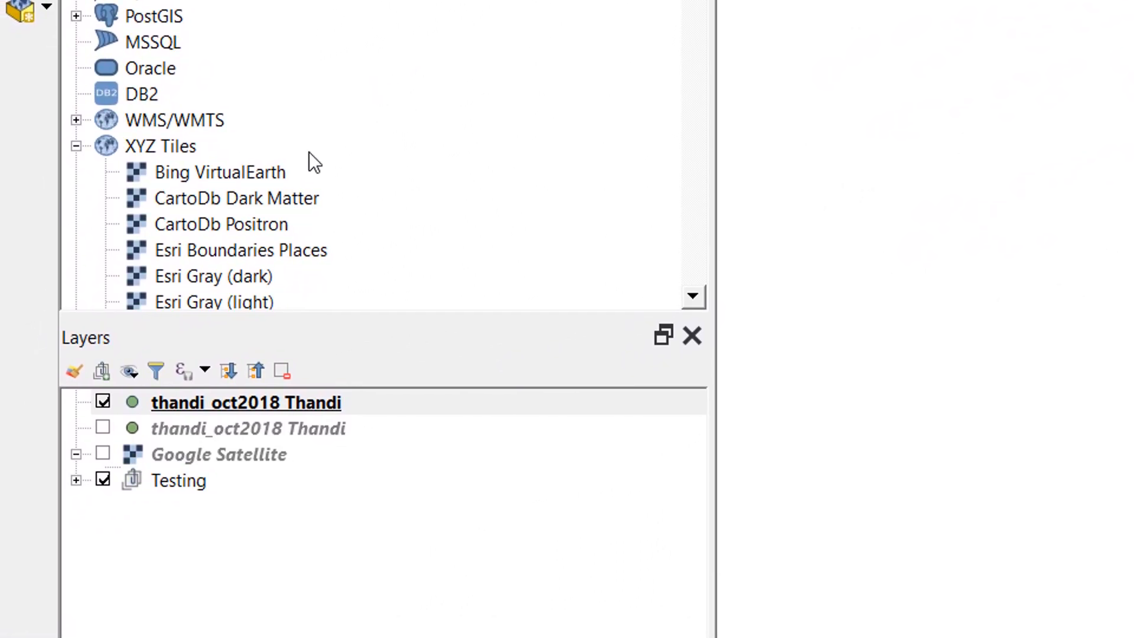
mouse_move(190, 186)
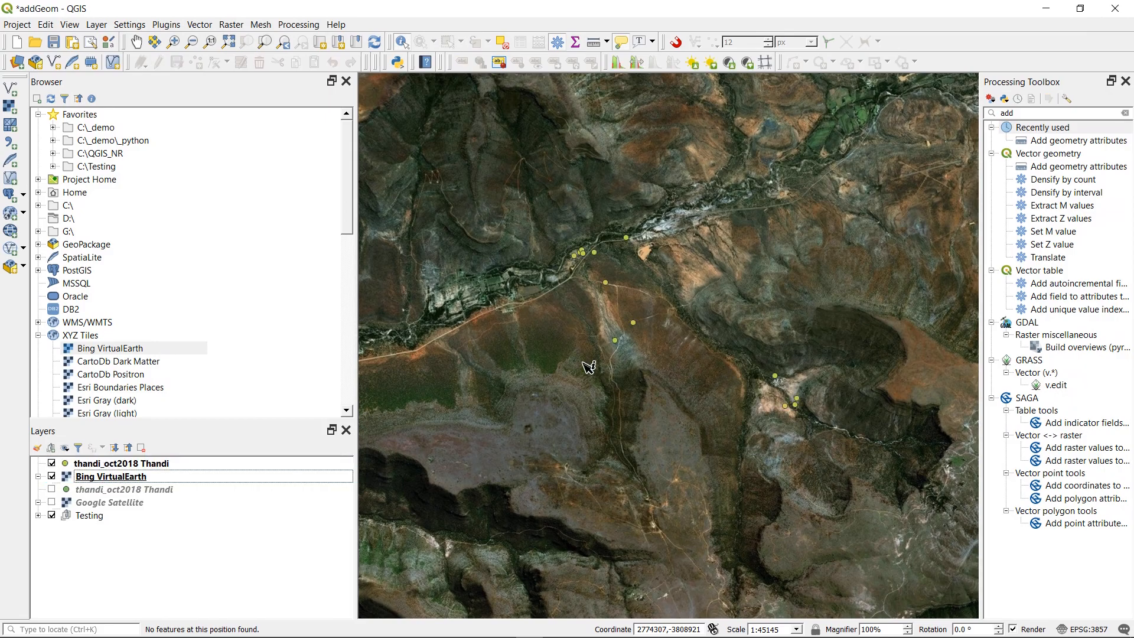
mouse_move(714, 377)
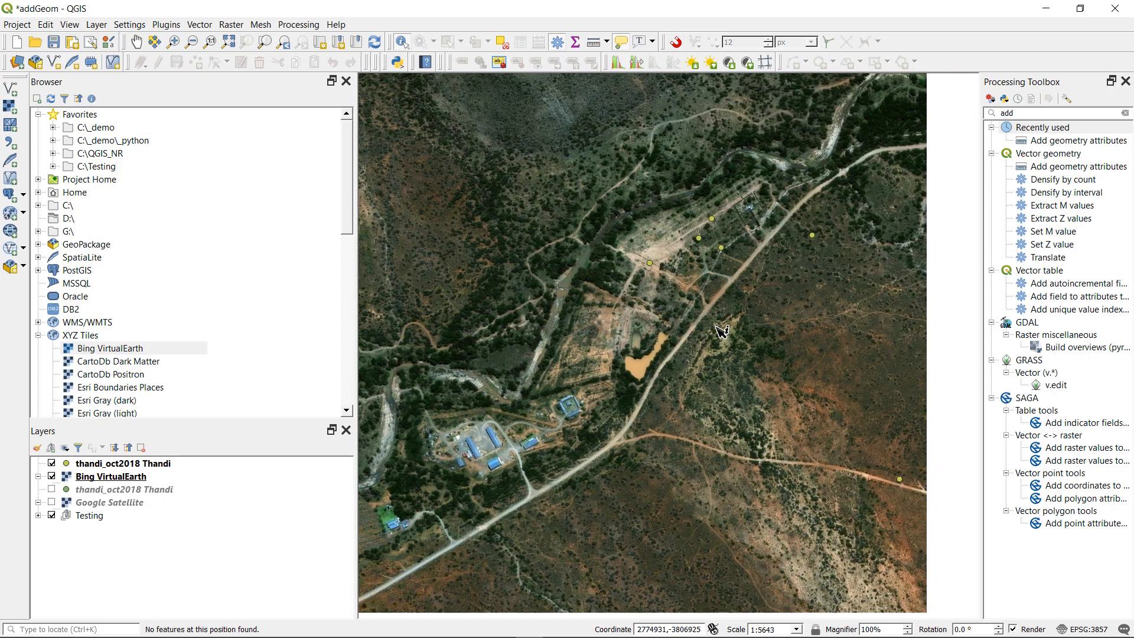
Zoom the map in on the sighting points over the Bing VirtualEarth basemap
scroll(down, 3)
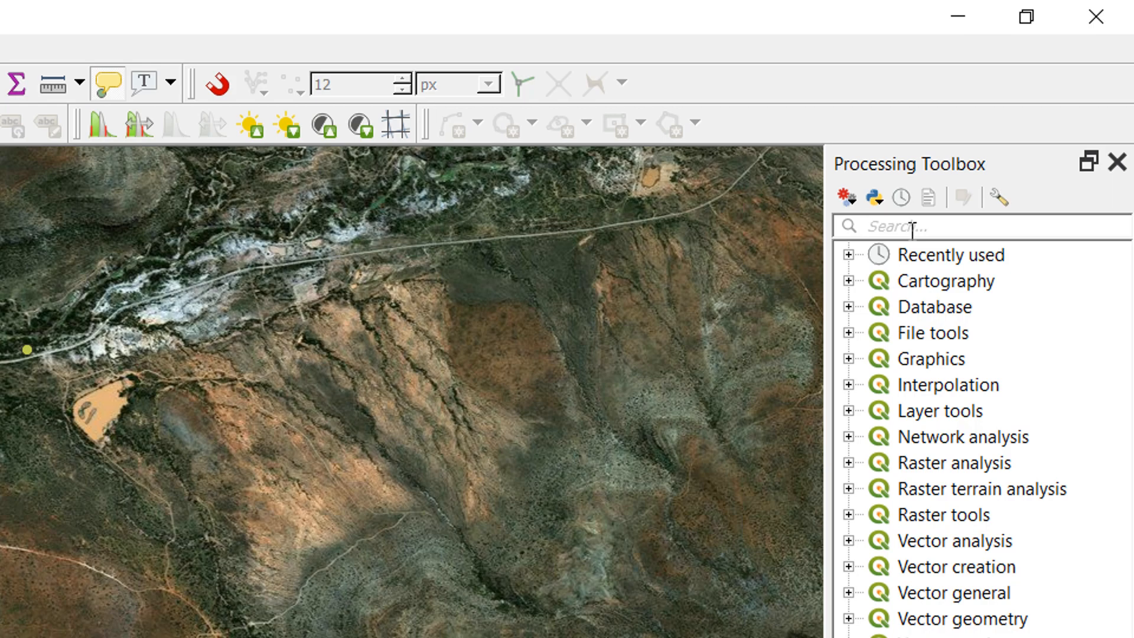
Search the Processing Toolbox for 'ad' and launch Vector geometry > Add geometry attributes
text(add)
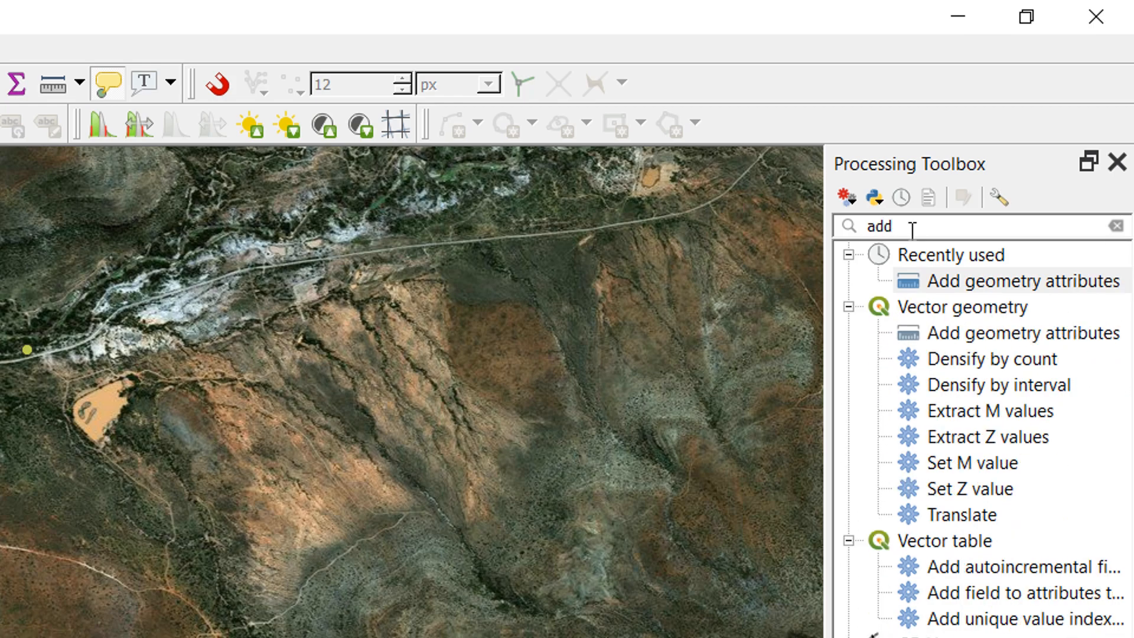
mouse_move(950, 345)
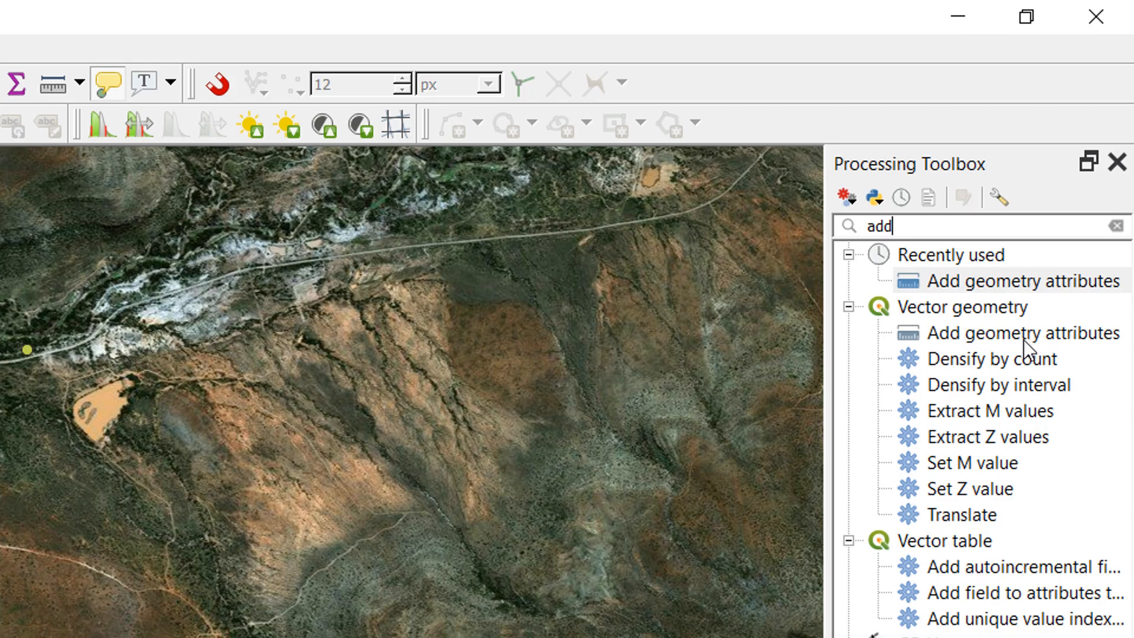
click(1023, 332)
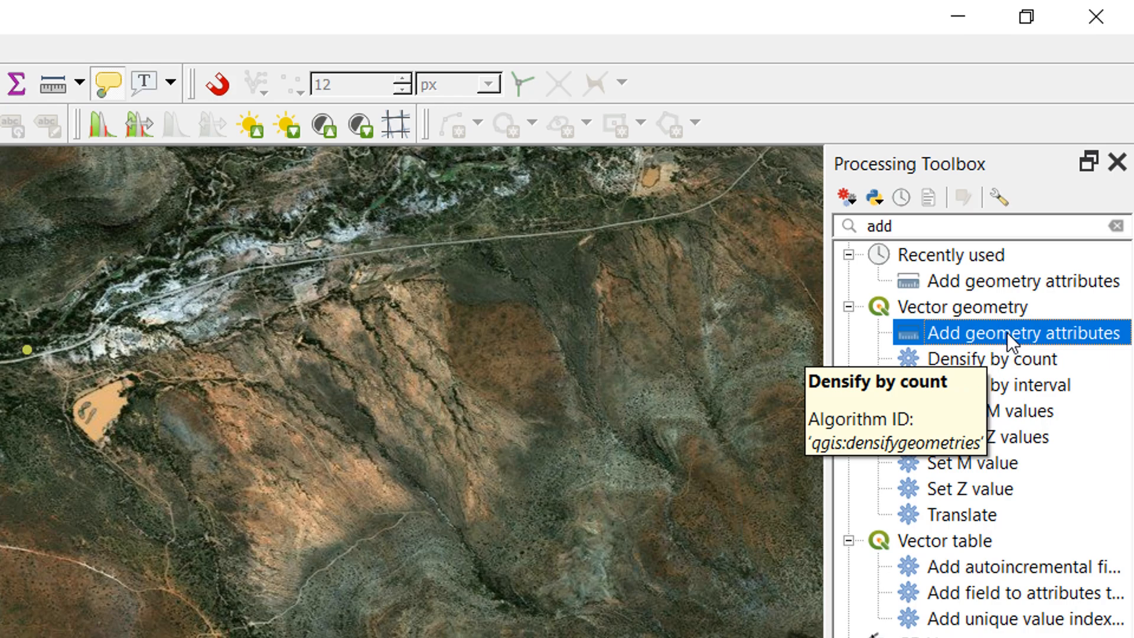
click(1005, 332)
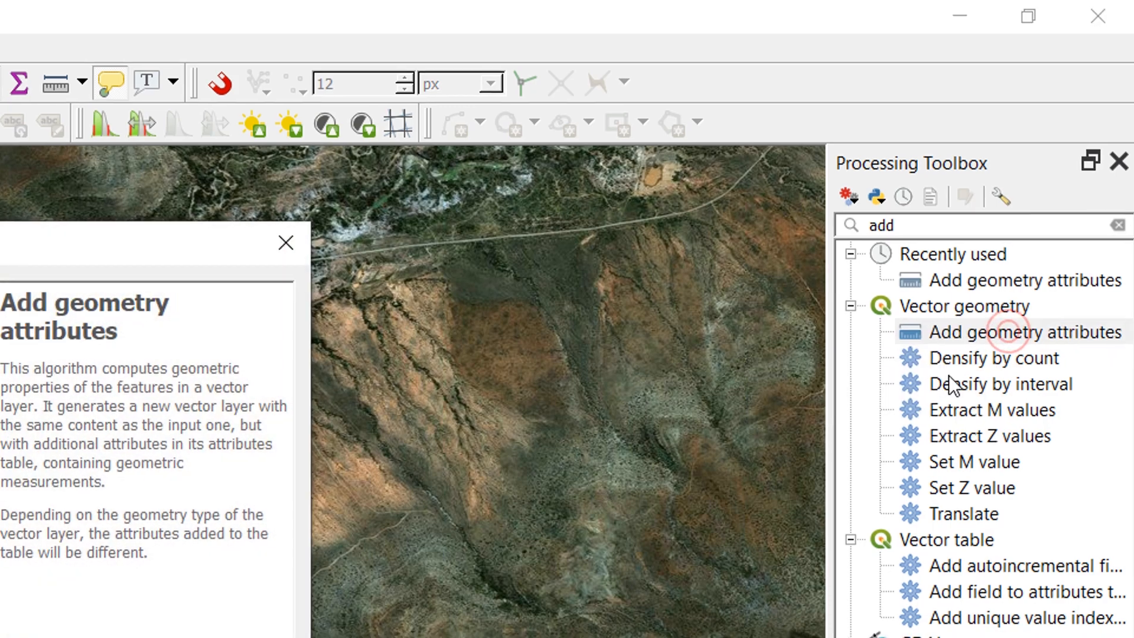
double_click(1025, 332)
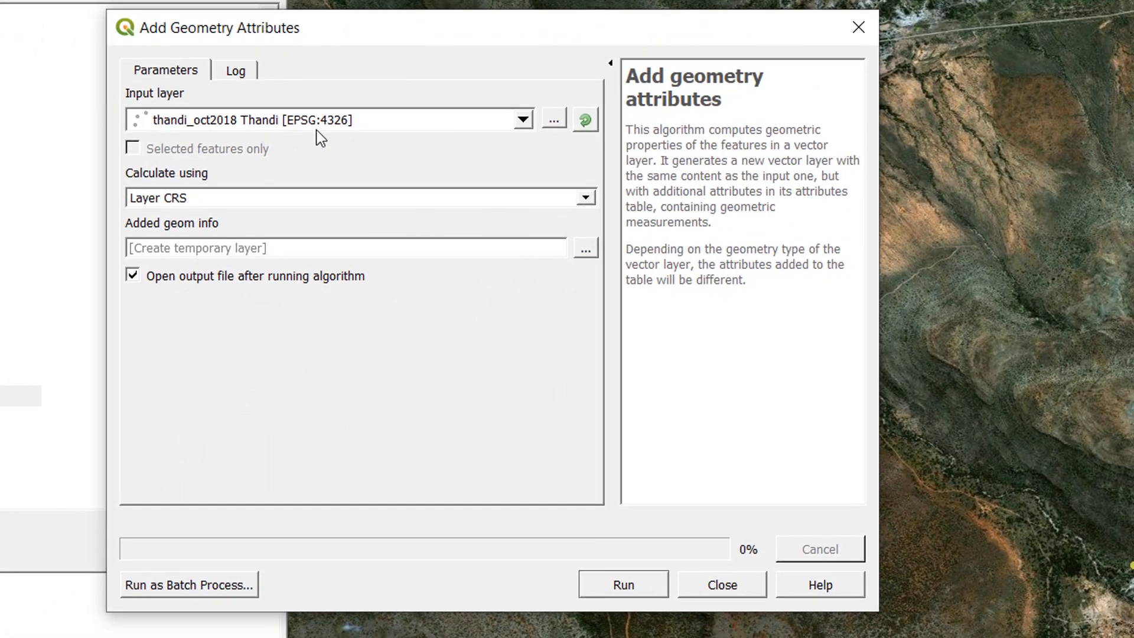
mouse_move(336, 137)
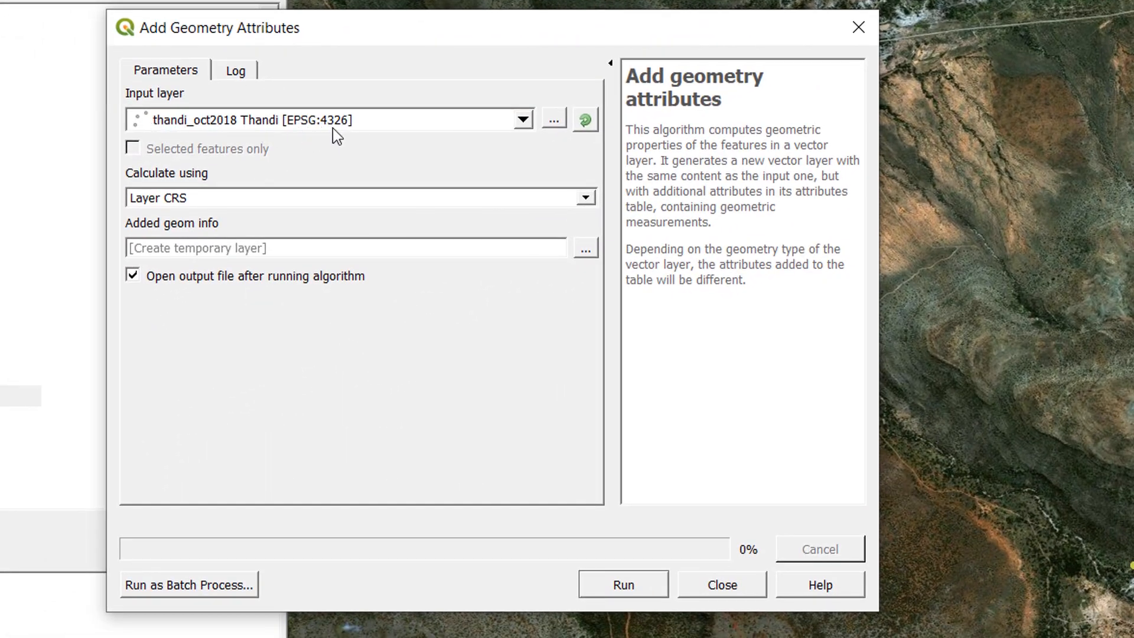
mouse_move(370, 128)
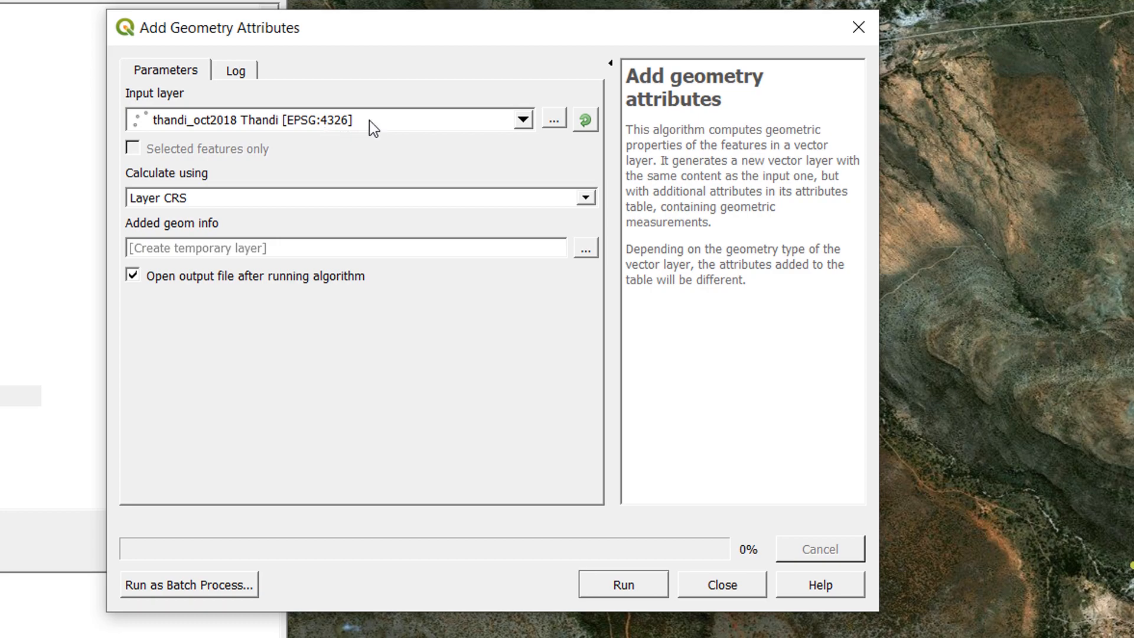
mouse_move(346, 139)
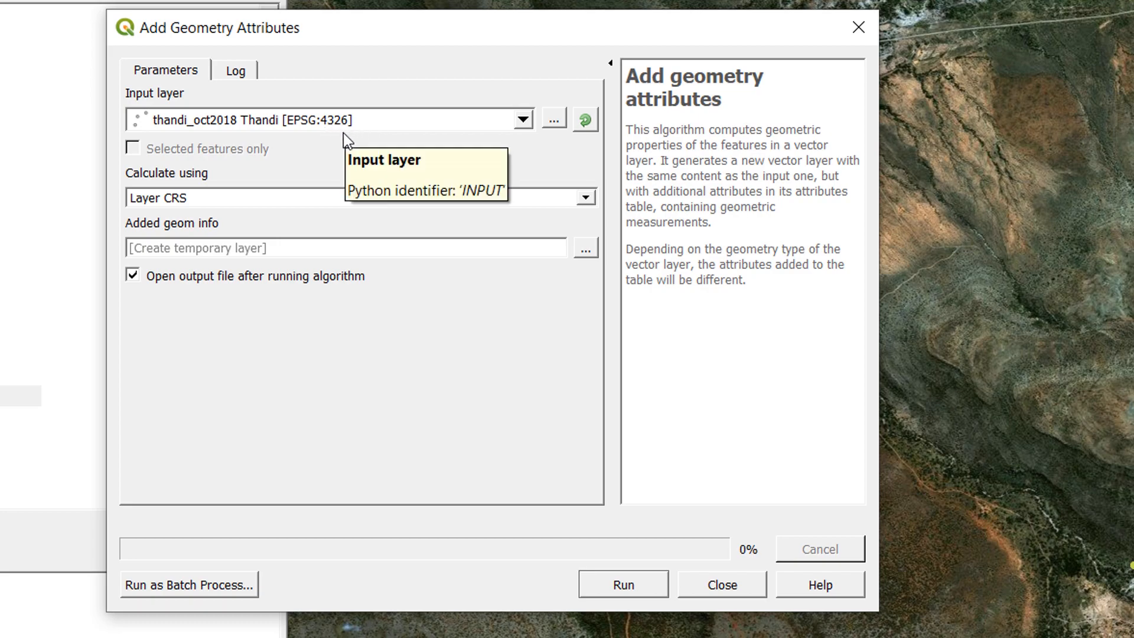
mouse_move(188, 200)
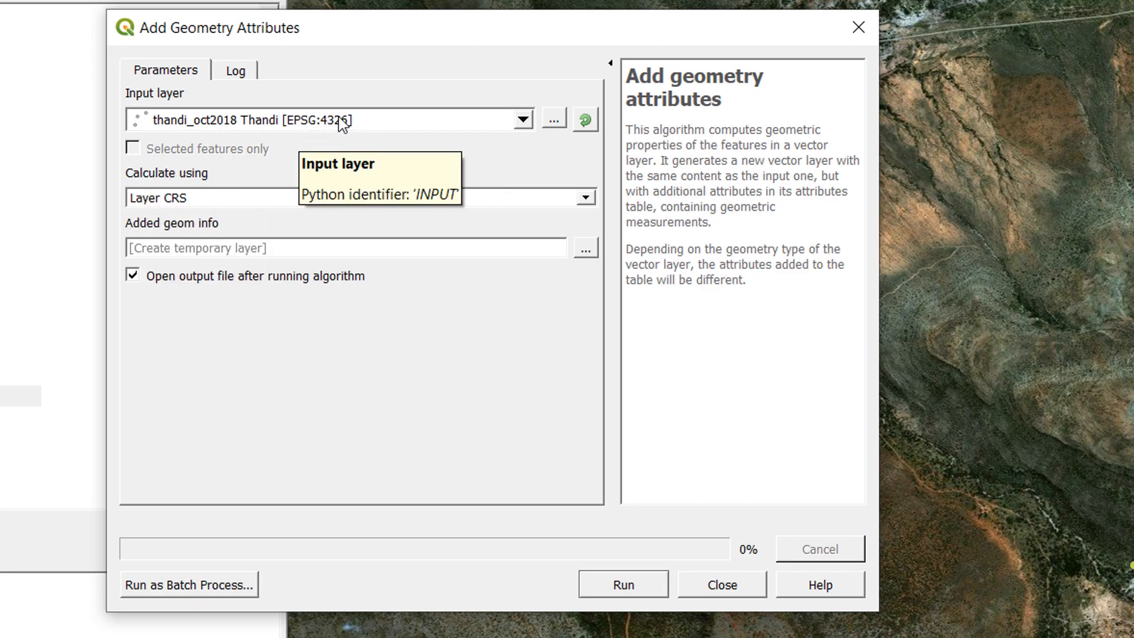
mouse_move(257, 192)
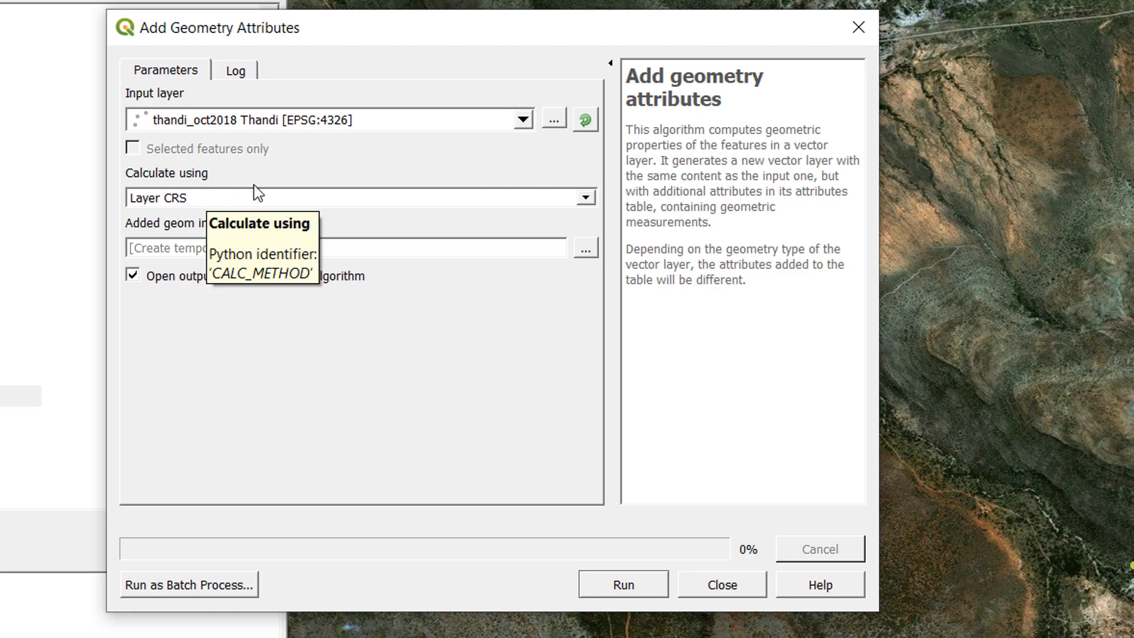
mouse_move(355, 120)
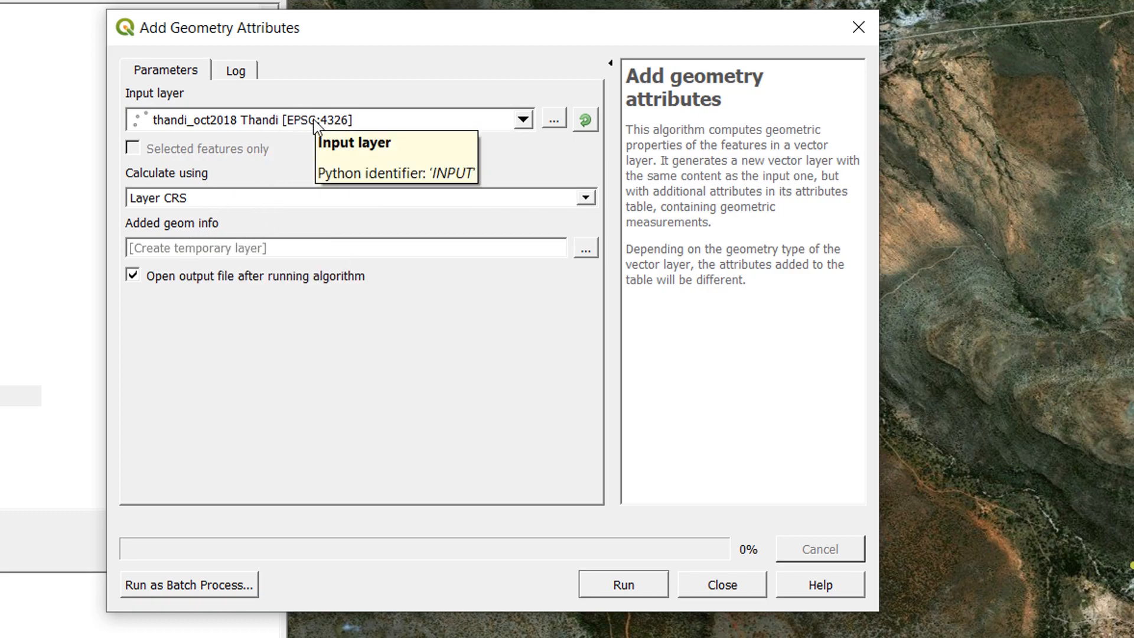
mouse_move(134, 248)
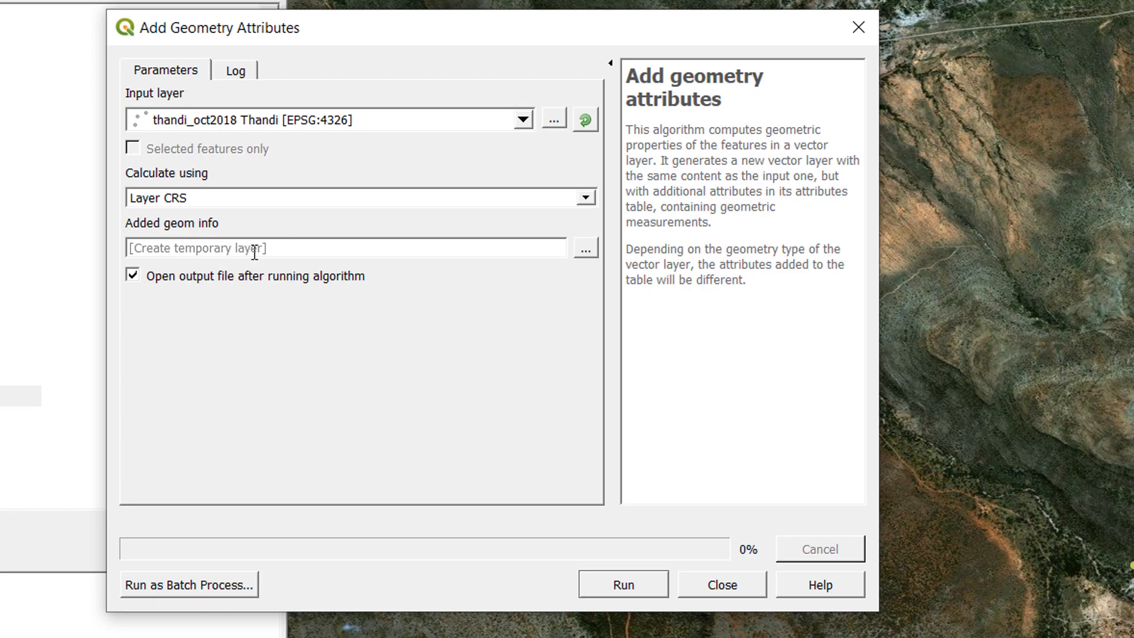
mouse_move(197, 238)
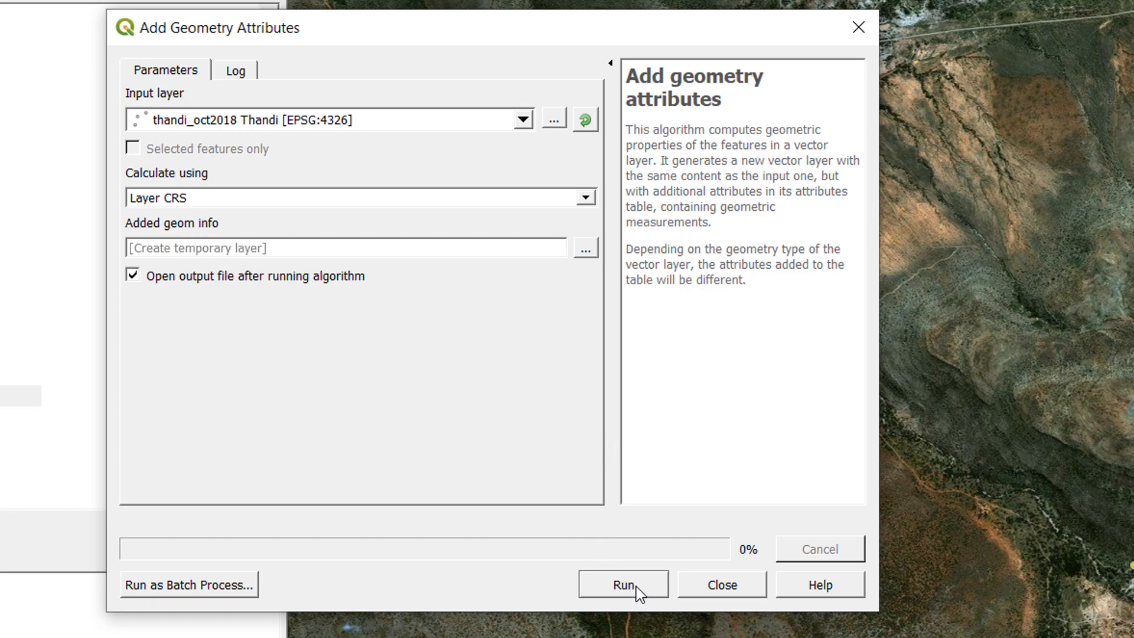
Run Add geometry attributes on the Thandi layer using Layer CRS
click(621, 584)
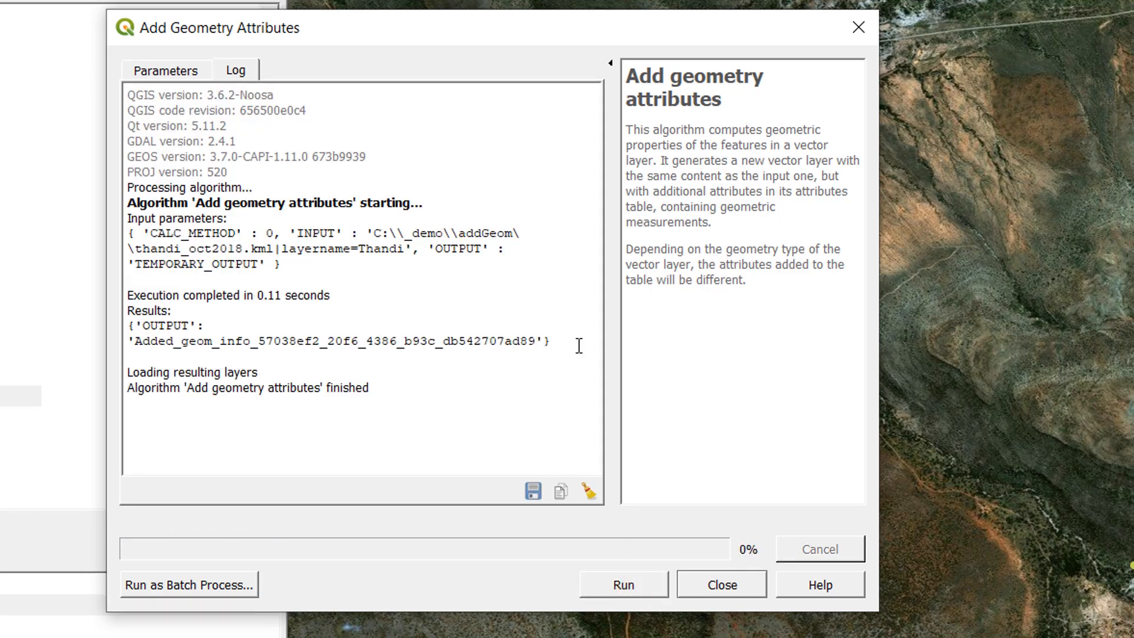
Close the Processing dialog and select the Added geom info layer
click(719, 583)
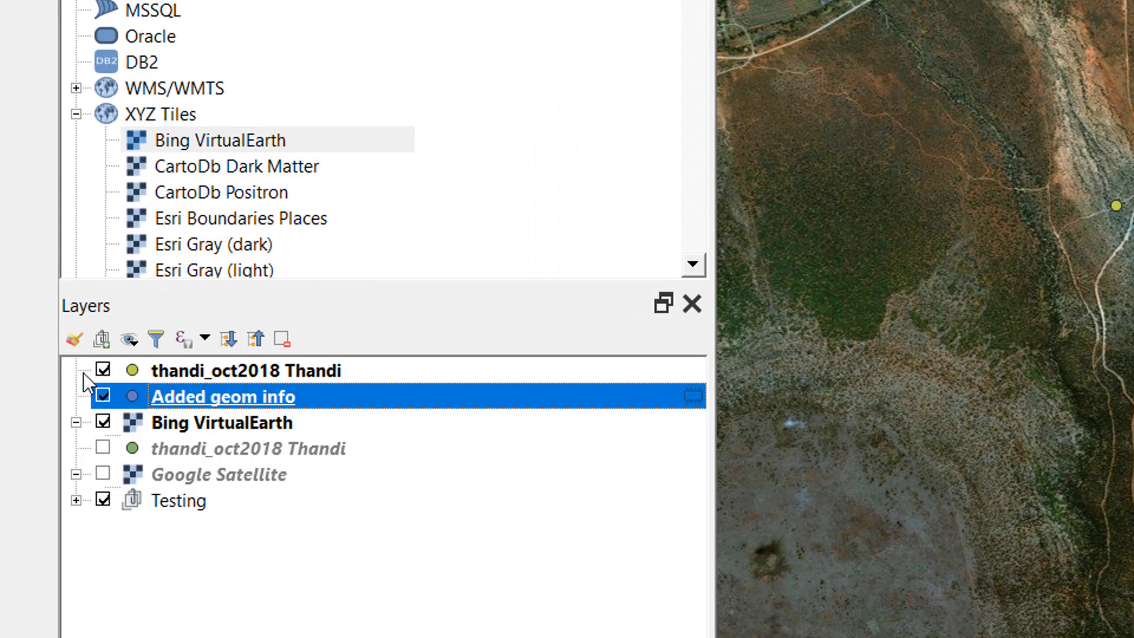
click(103, 370)
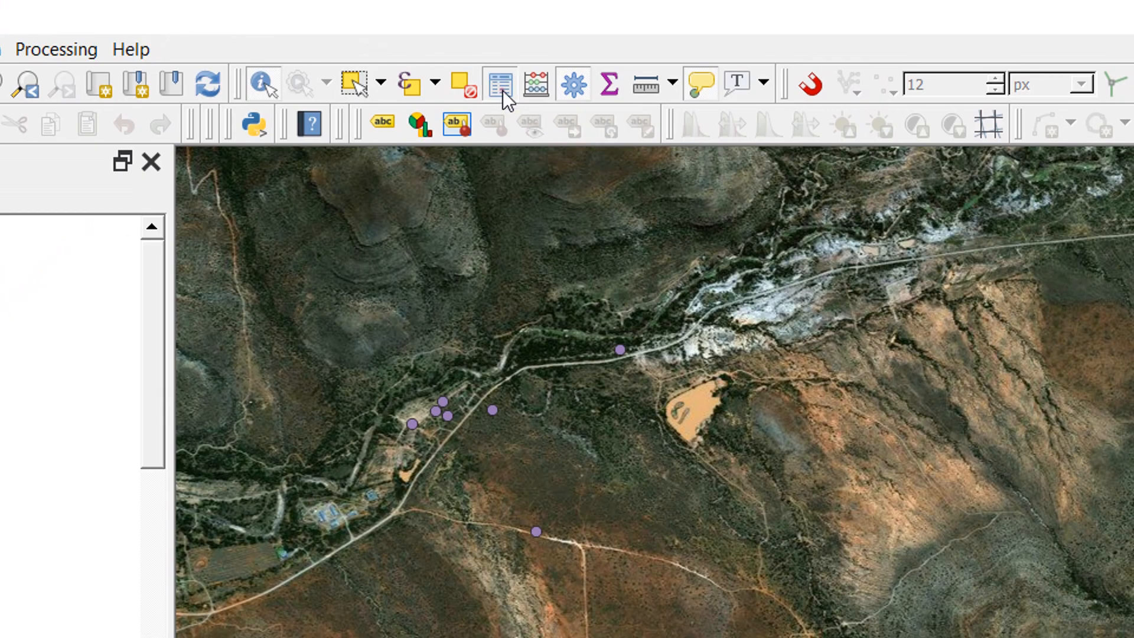
Open the Added geom info attribute table showing xcoord, ycoord and zcoord for 13 features
click(498, 81)
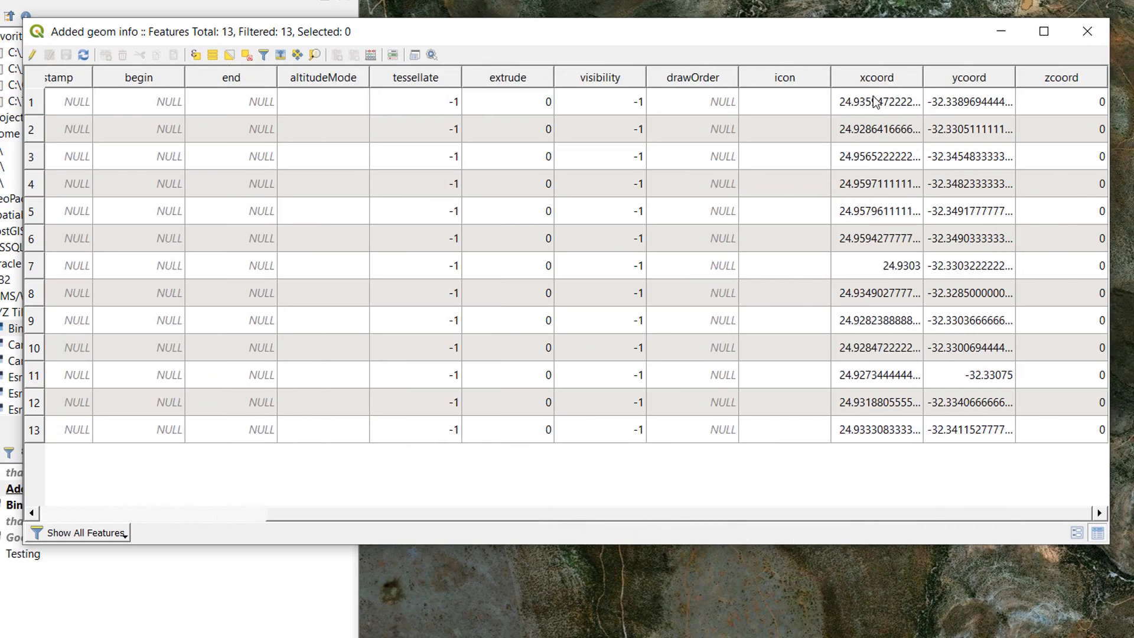
mouse_move(1088, 92)
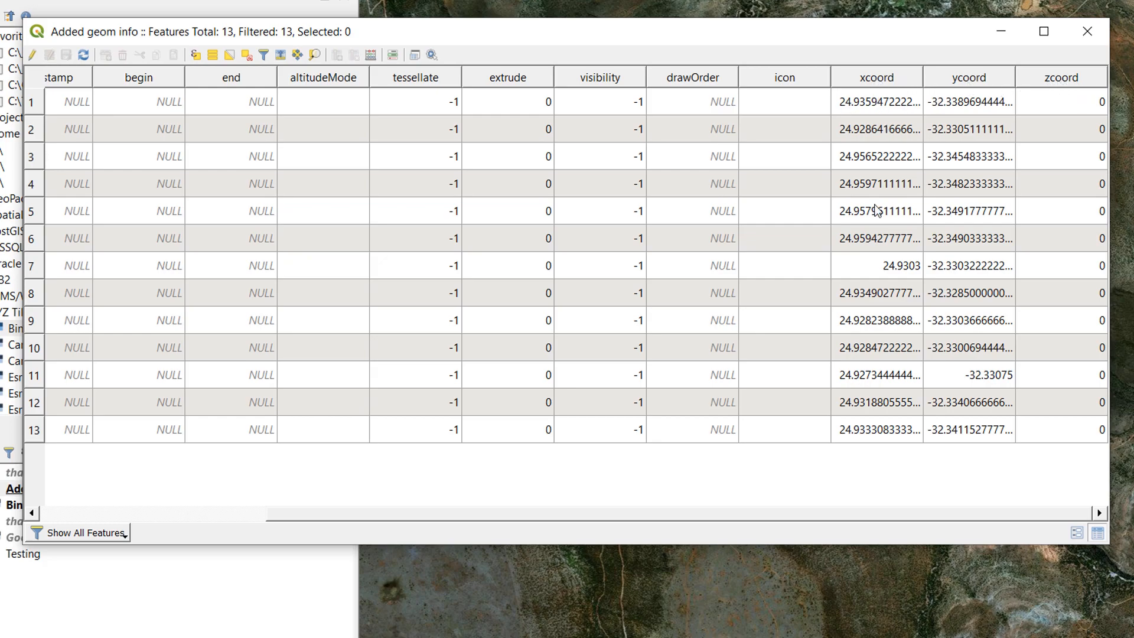
mouse_move(933, 189)
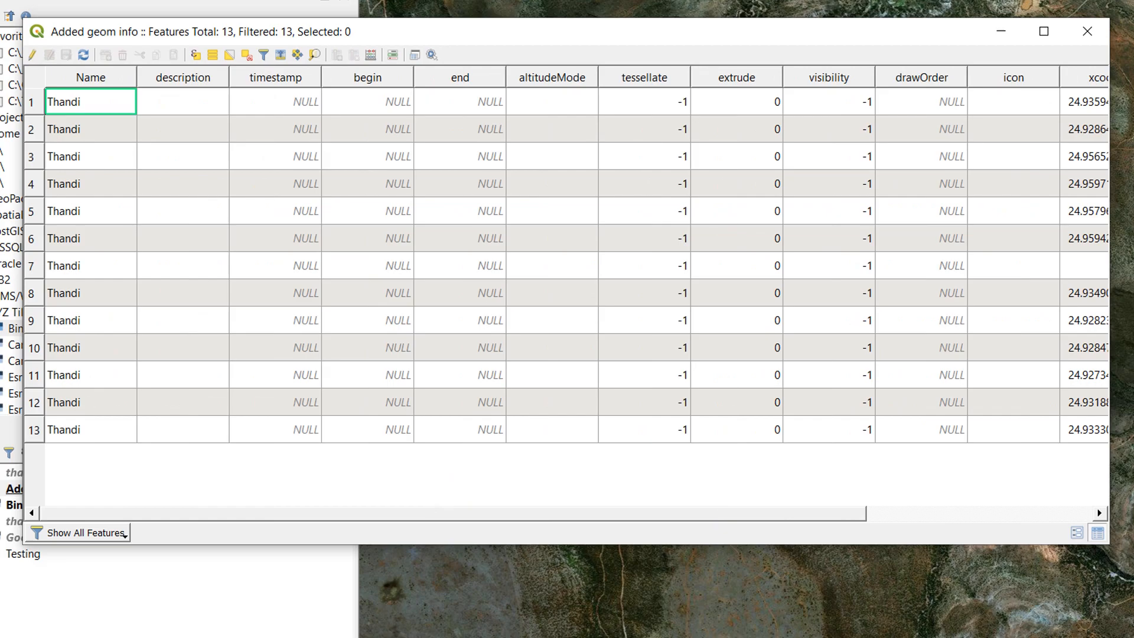
mouse_move(450, 138)
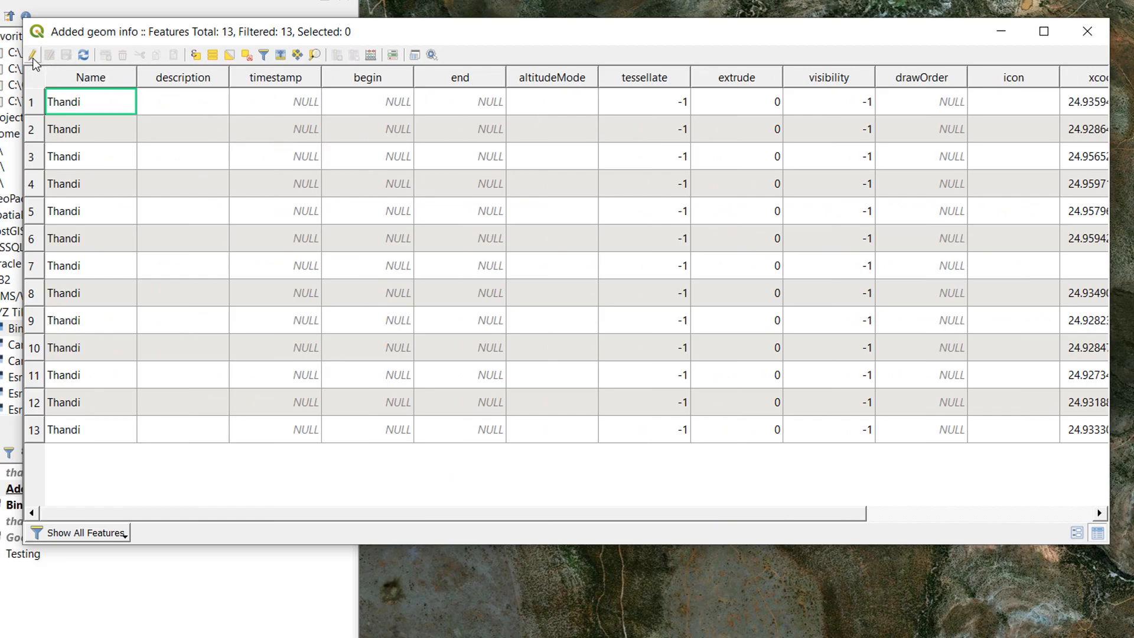
mouse_move(33, 54)
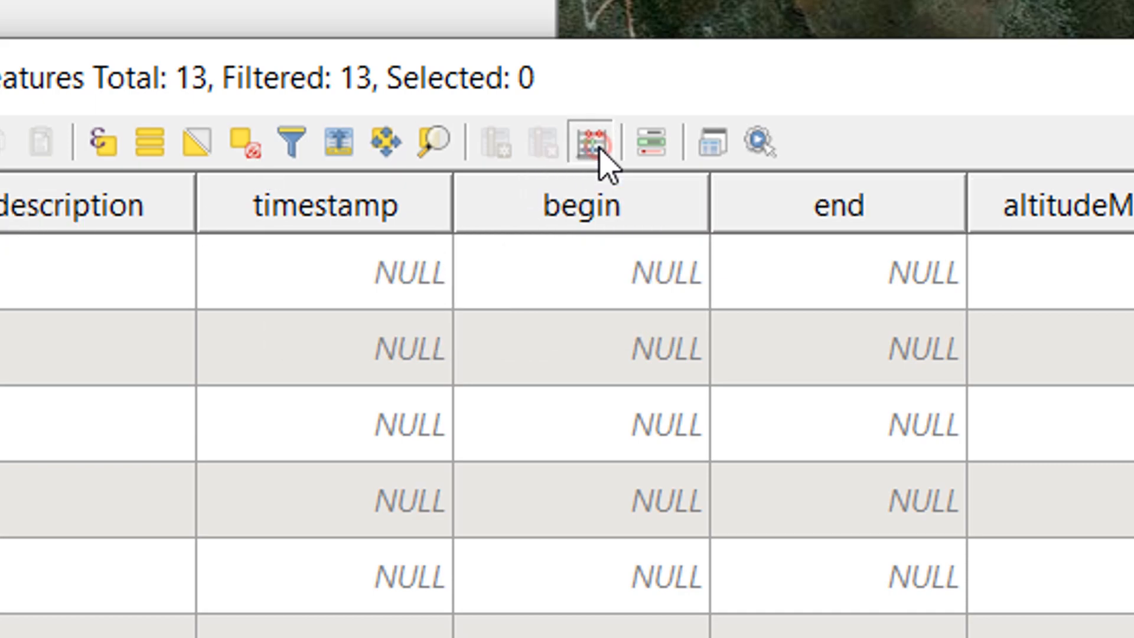
Create a Decimal (double) field named x_coord using the $x expression
click(590, 141)
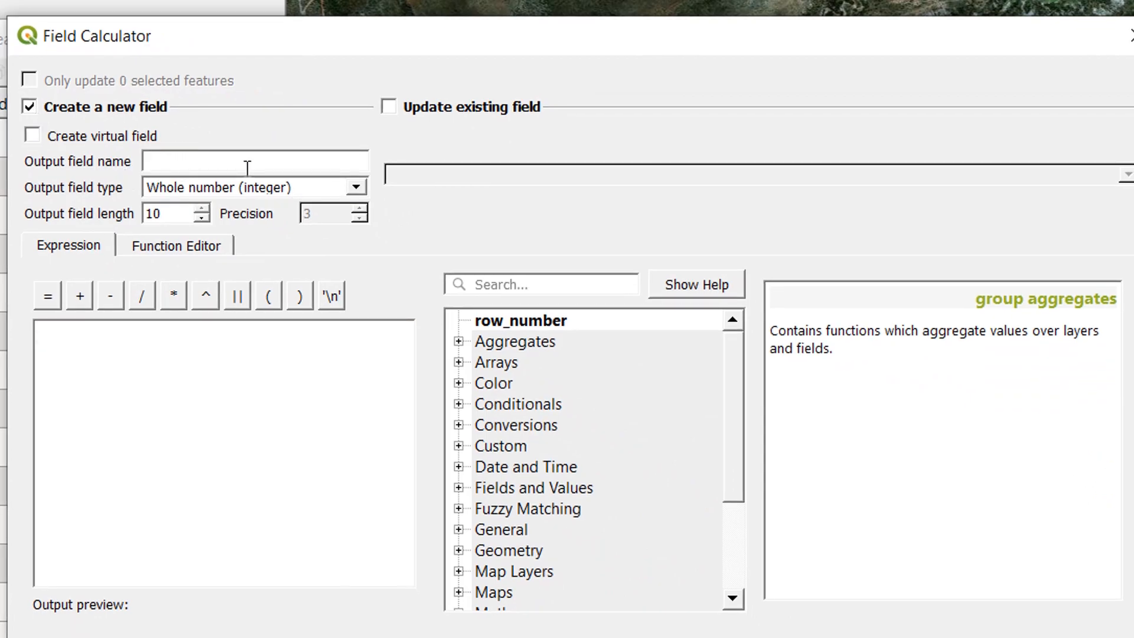
text(x_coord)
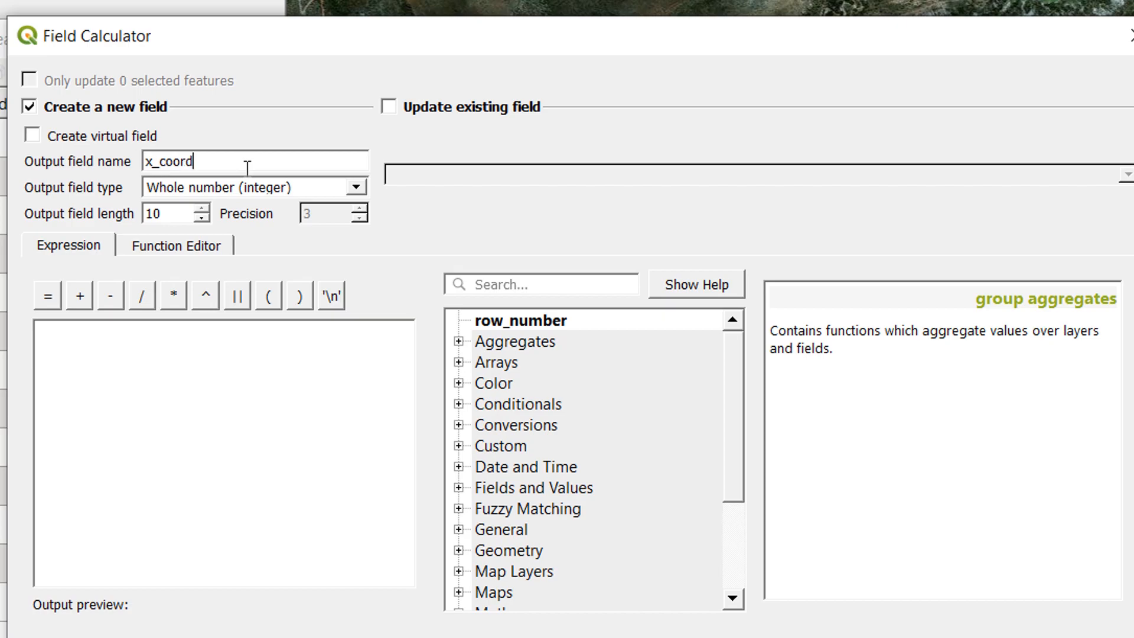
click(355, 186)
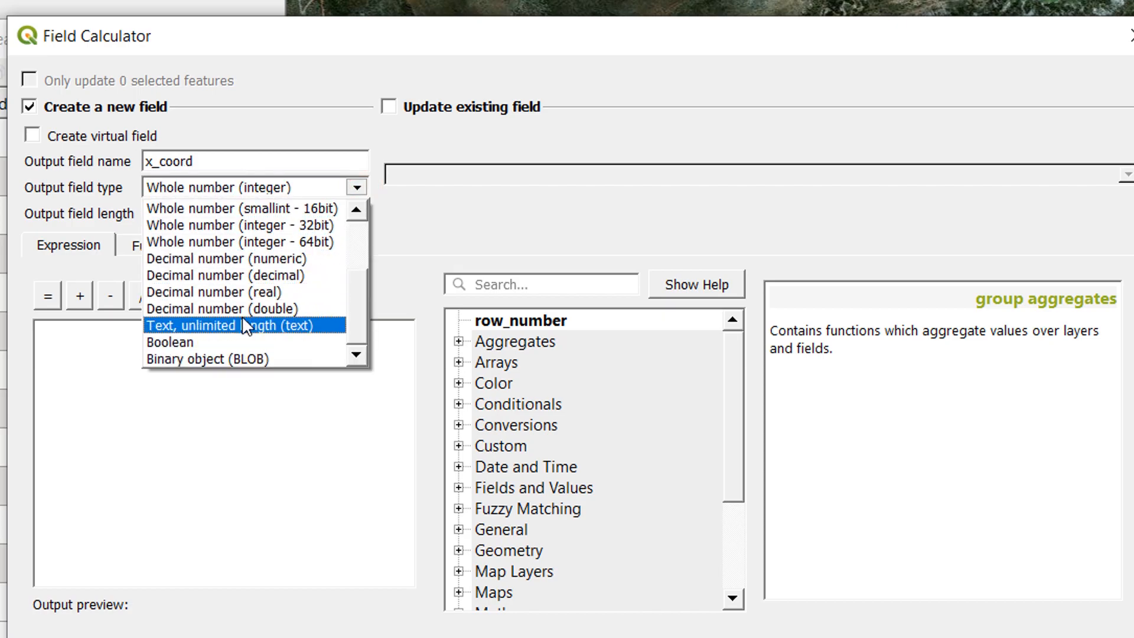
click(223, 309)
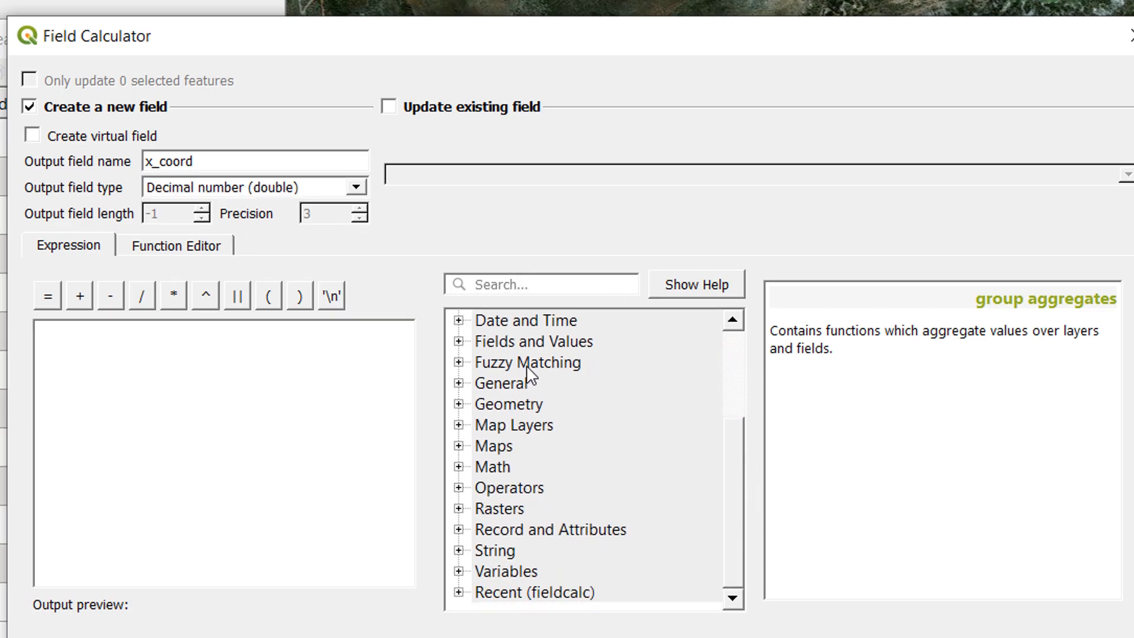
click(458, 403)
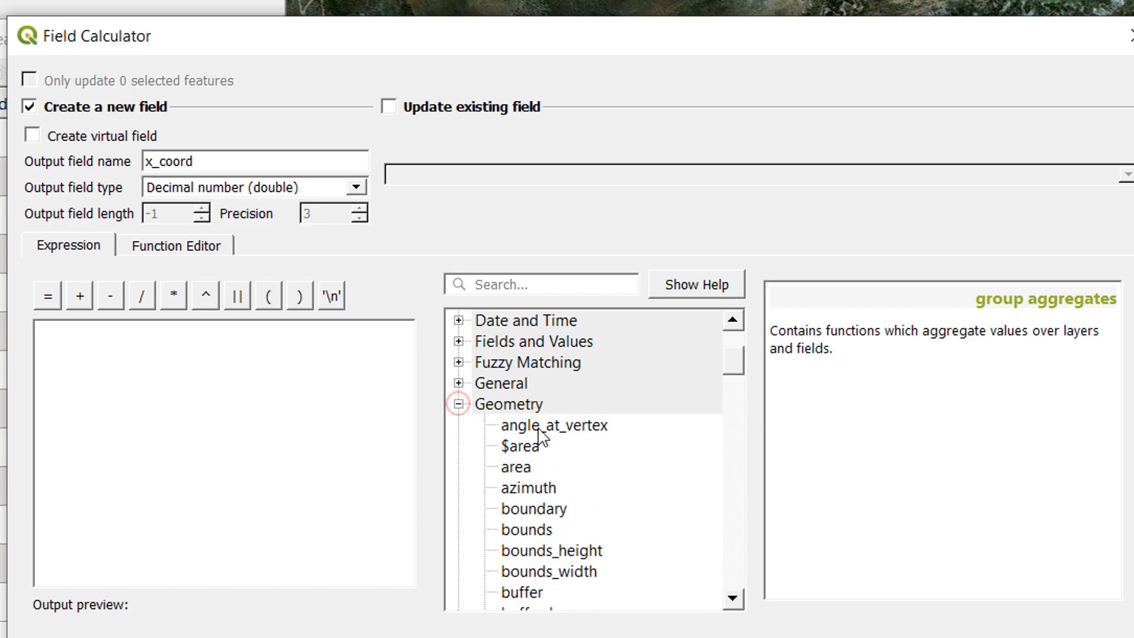
scroll(down, 3)
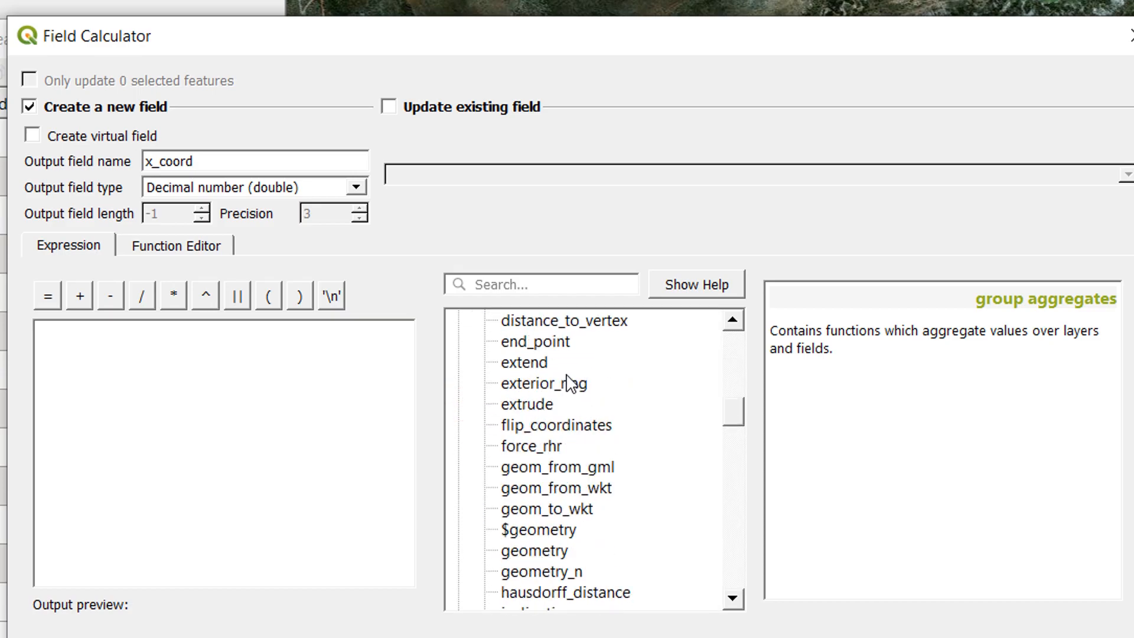
scroll(down, 3)
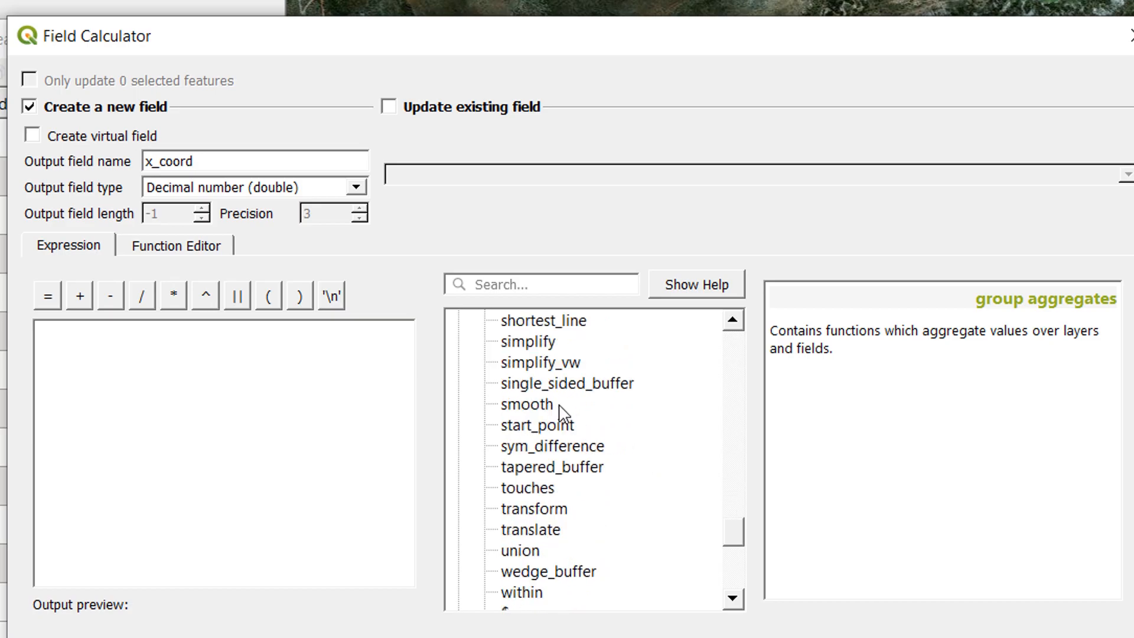
scroll(down, 3)
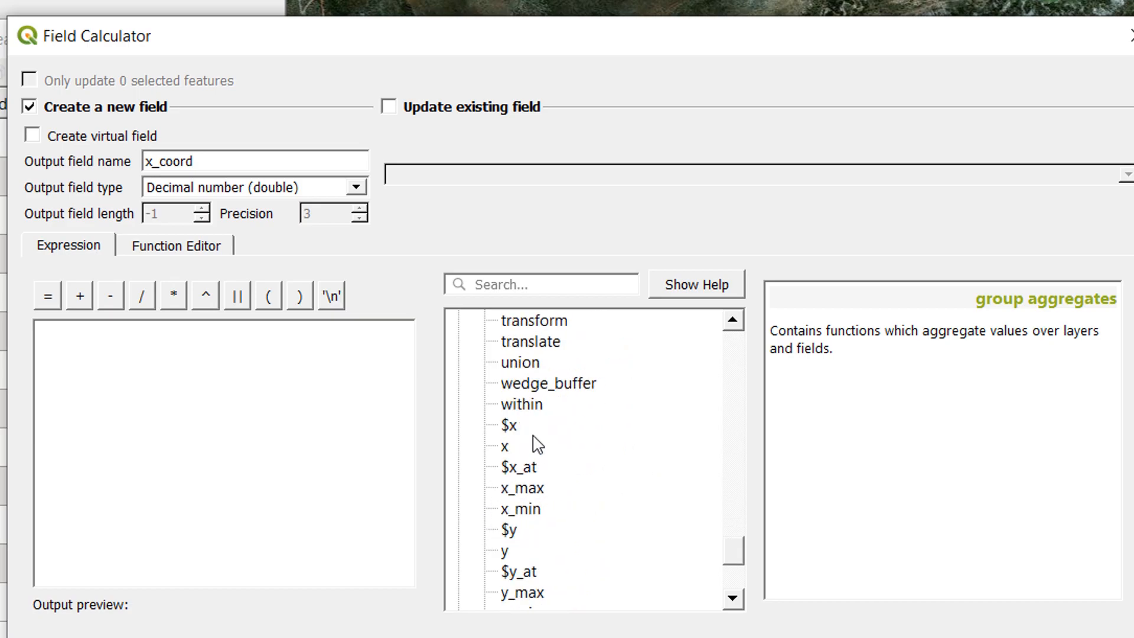
click(508, 425)
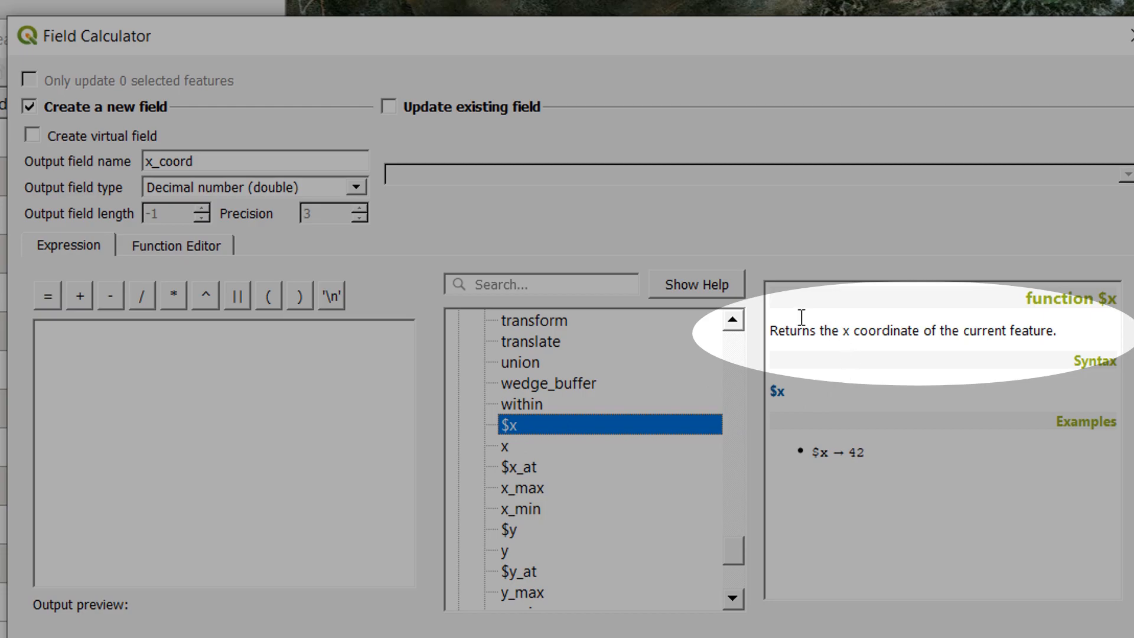
mouse_move(1076, 333)
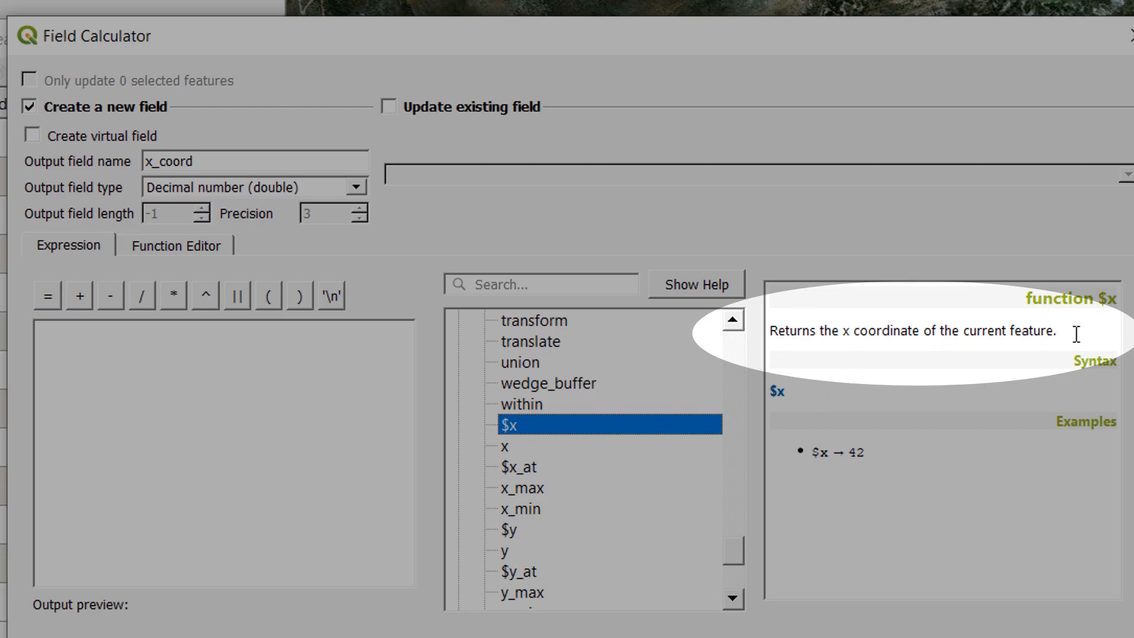
mouse_move(541, 428)
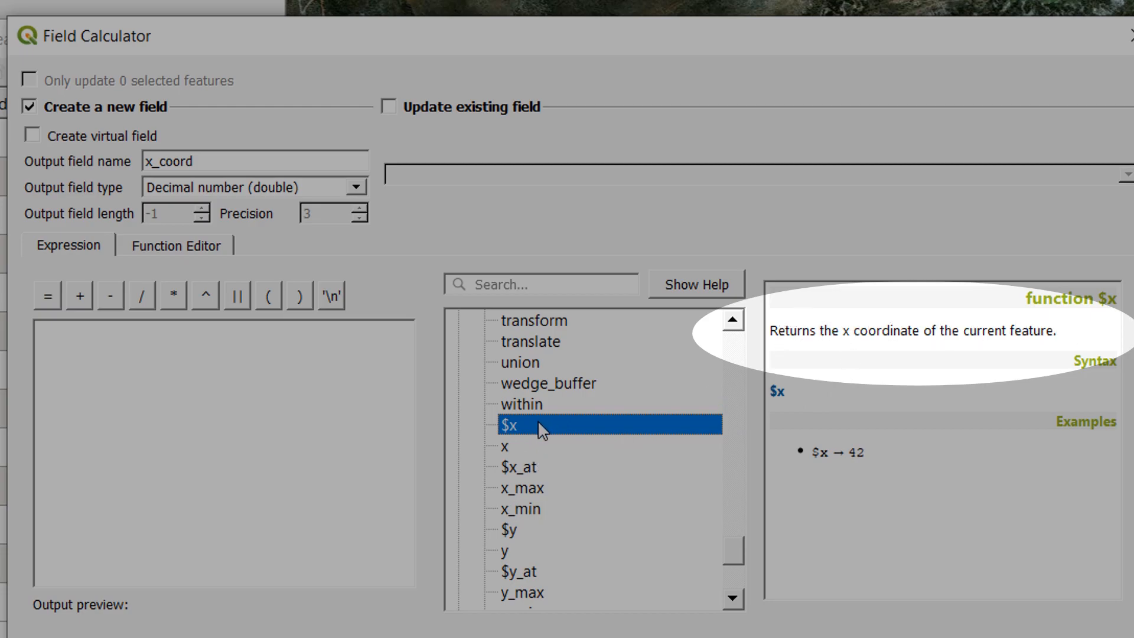
double_click(509, 425)
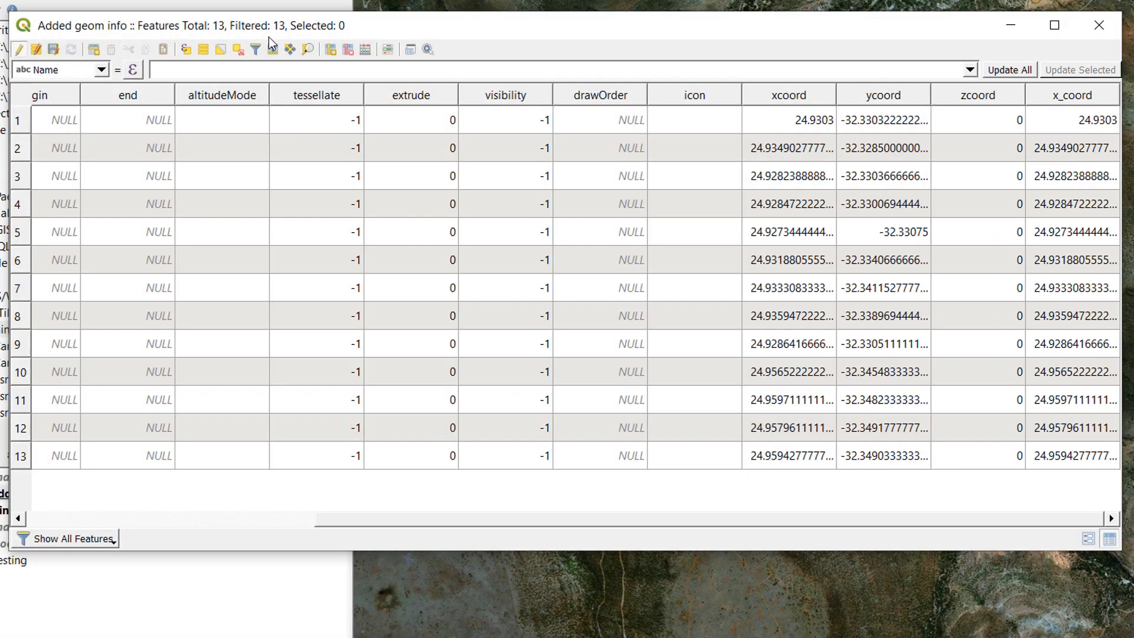
Create a Decimal (double) field named y_coord using the $y expression
click(362, 49)
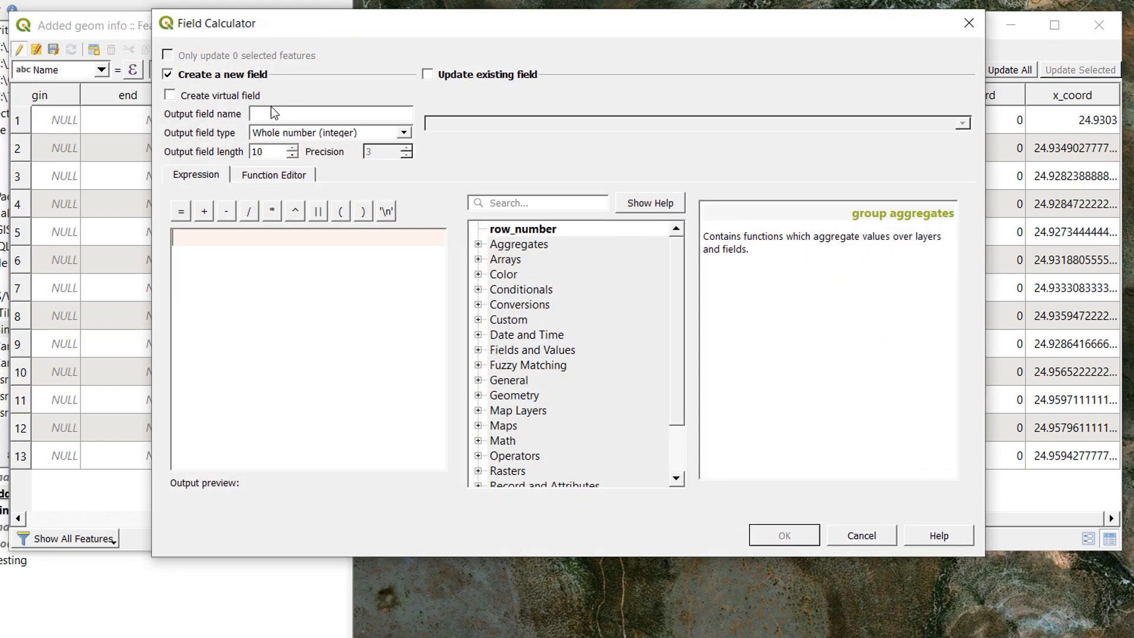
text(y)
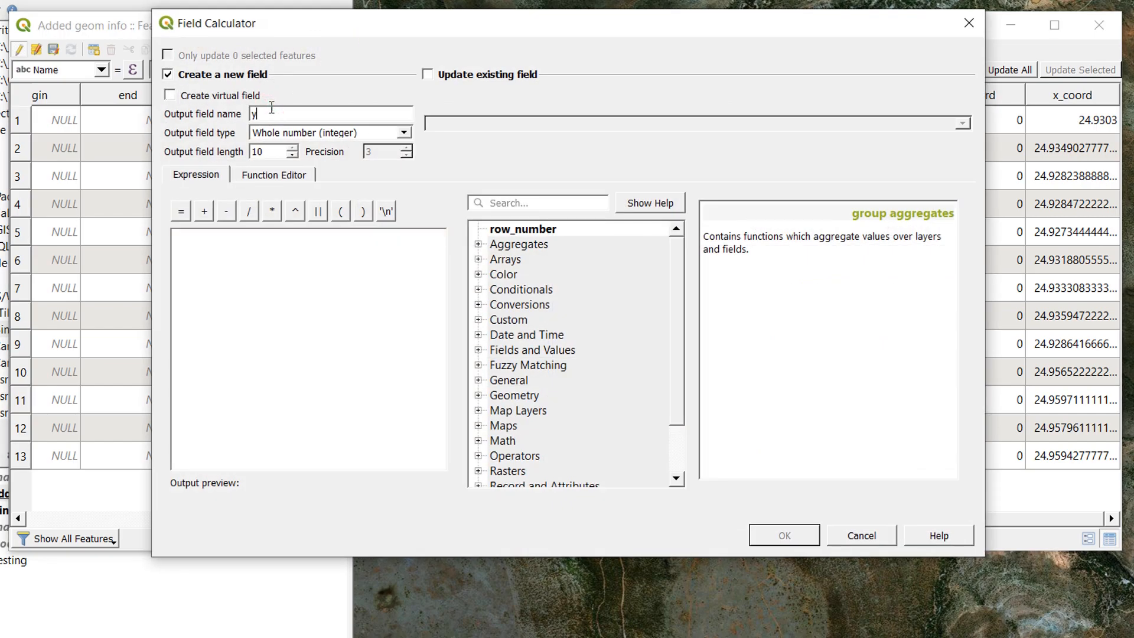
text(_coord)
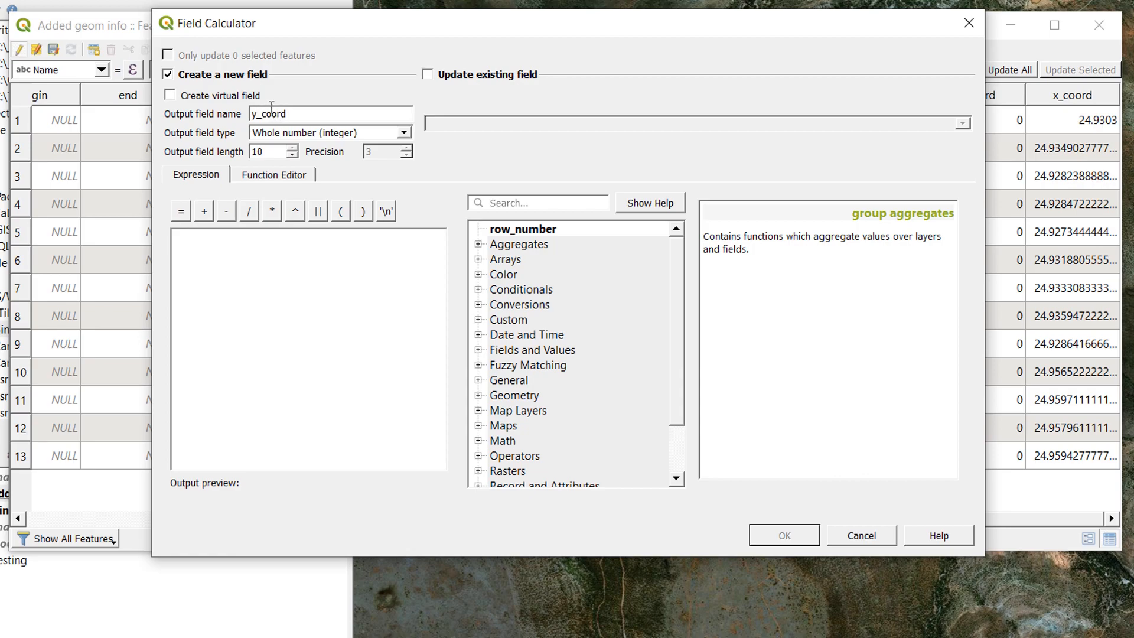
click(405, 133)
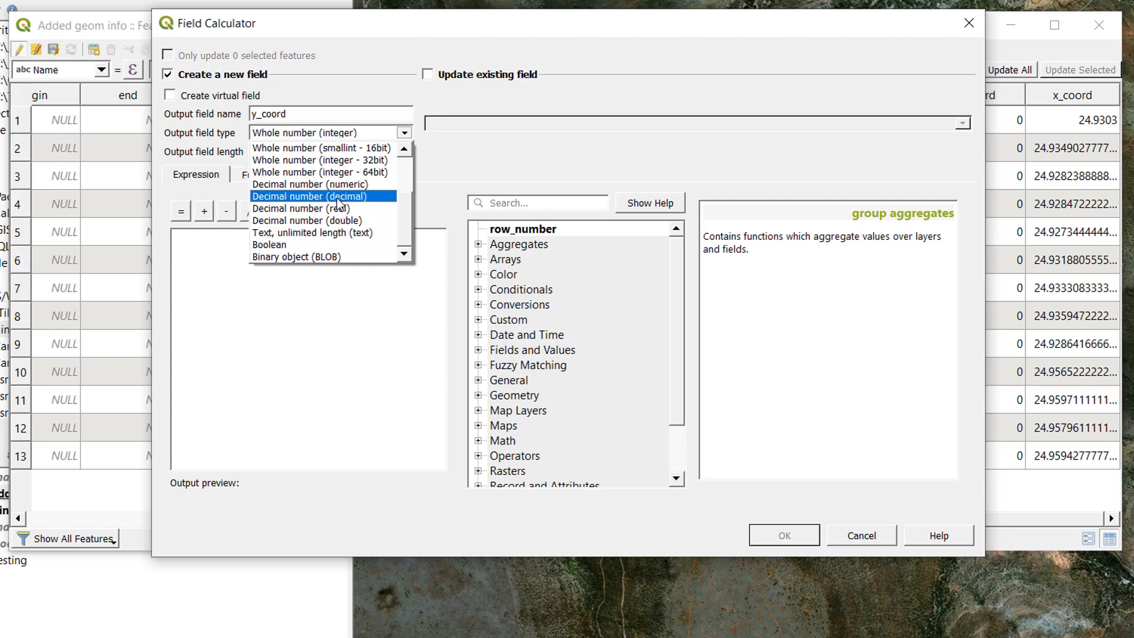
click(307, 220)
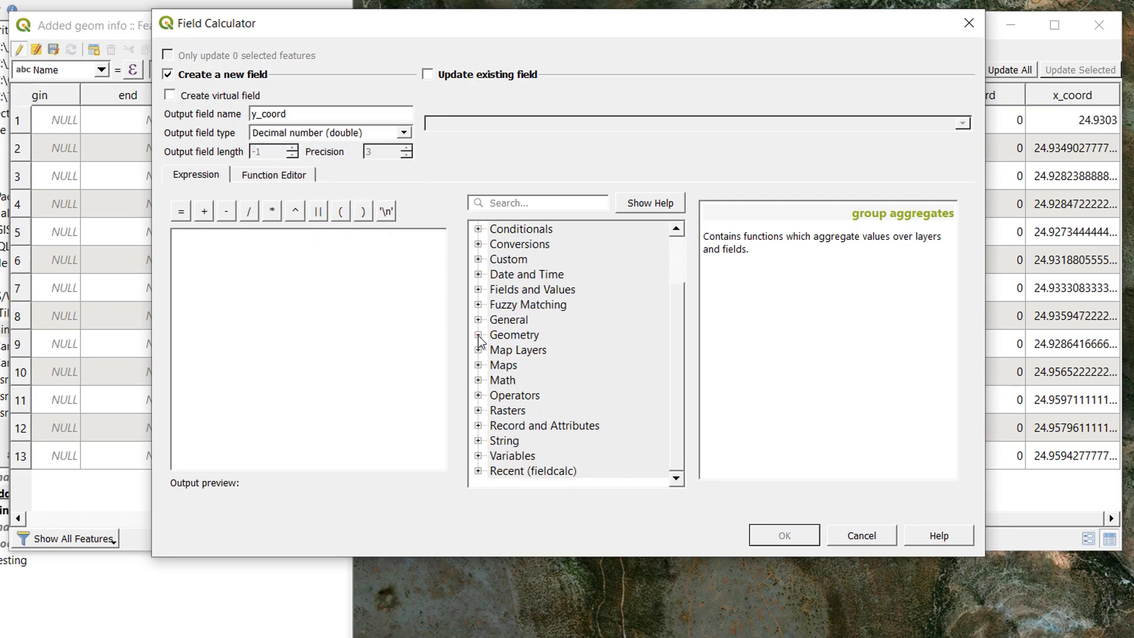
click(479, 334)
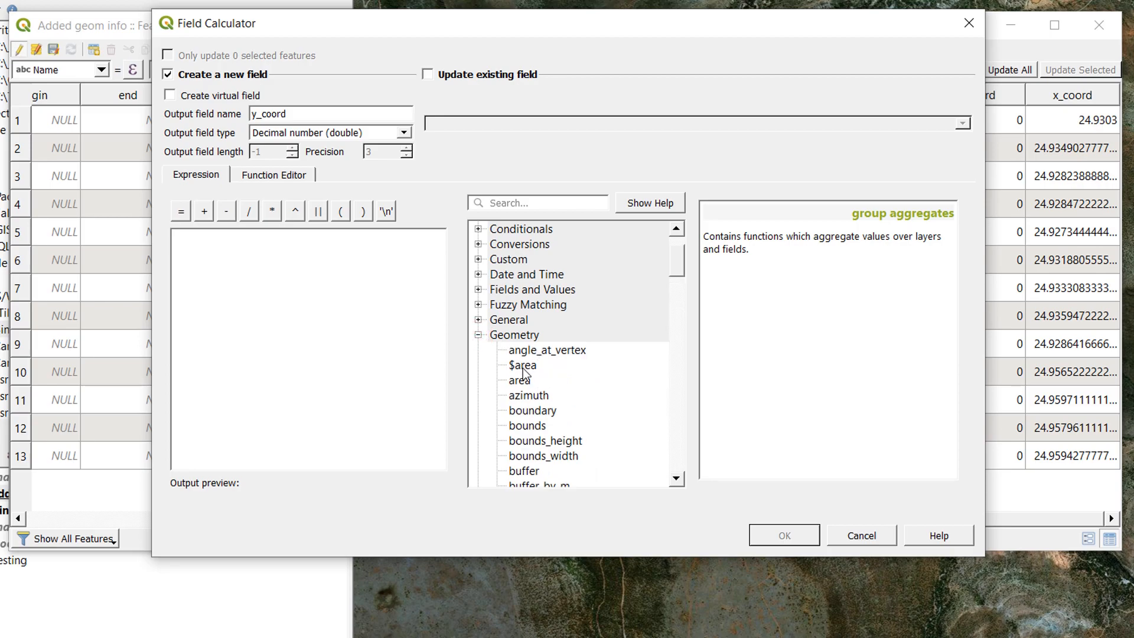
scroll(down, 3)
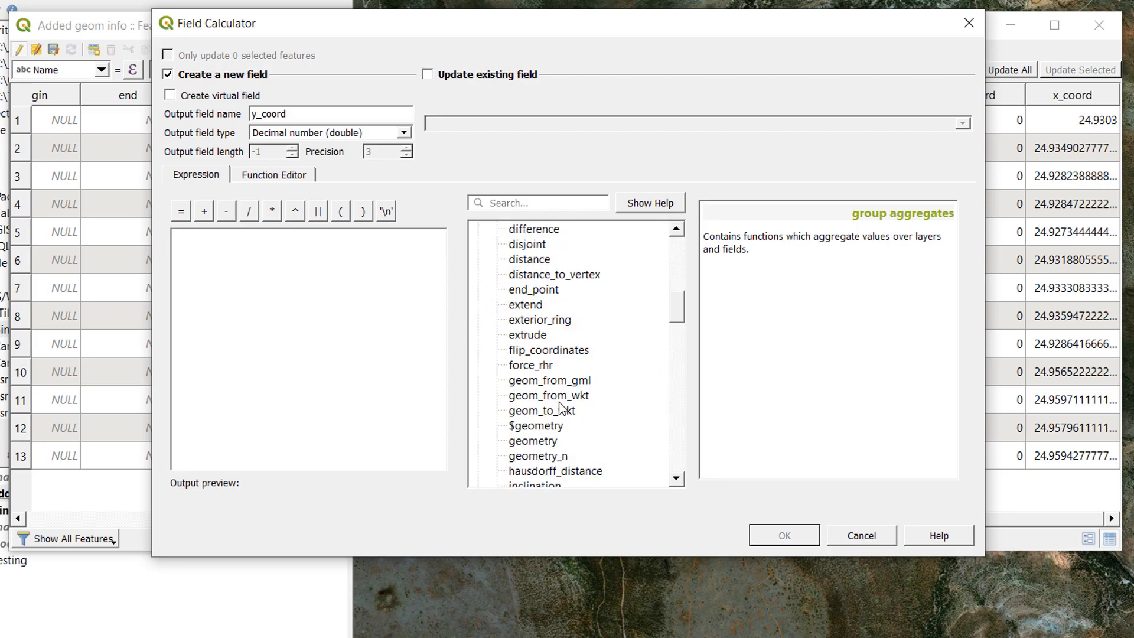
scroll(down, 3)
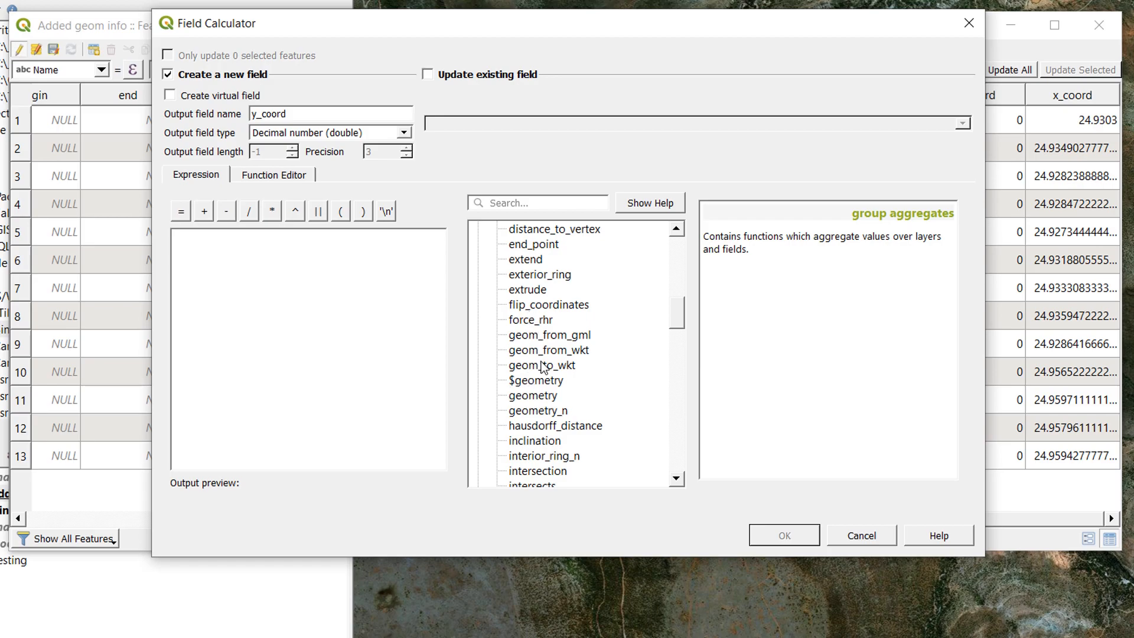
scroll(down, 3)
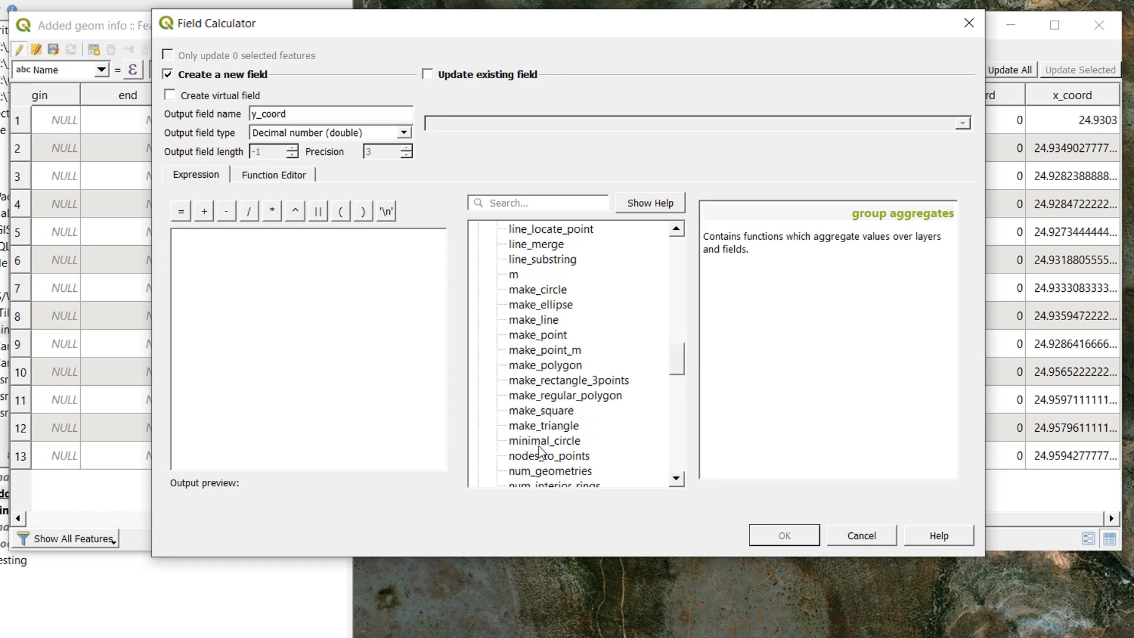
scroll(down, 3)
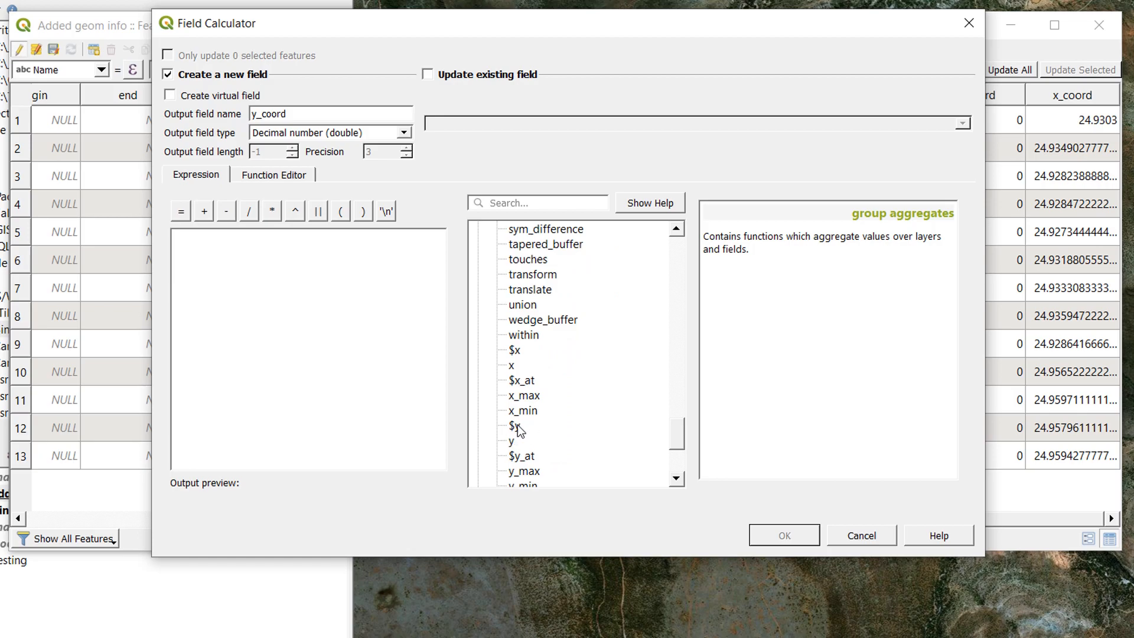
double_click(513, 425)
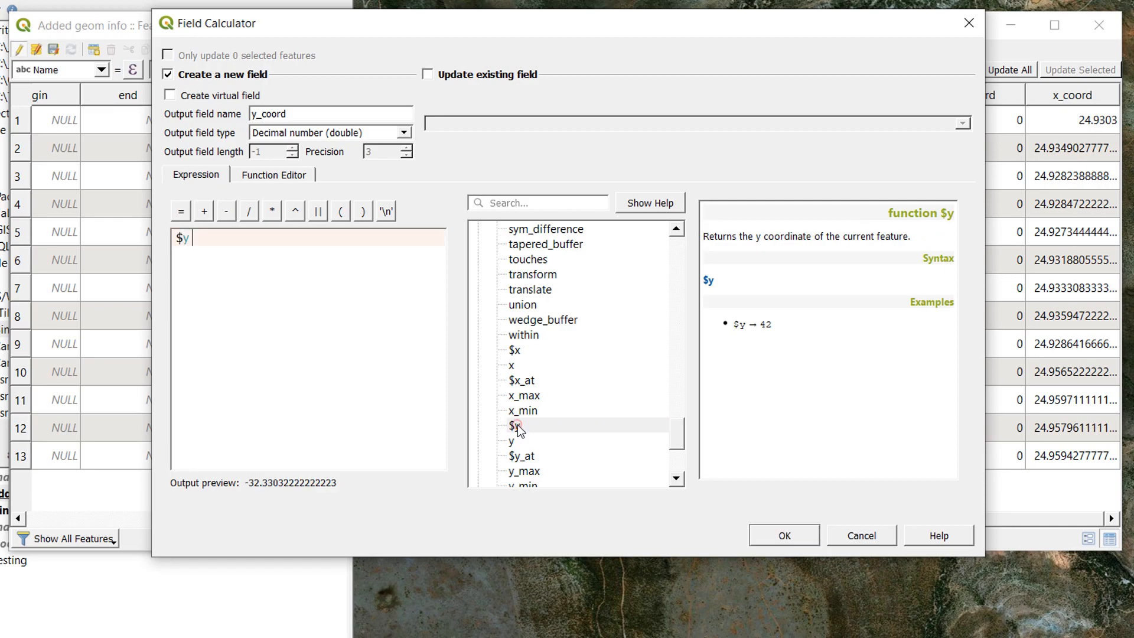
mouse_move(527, 492)
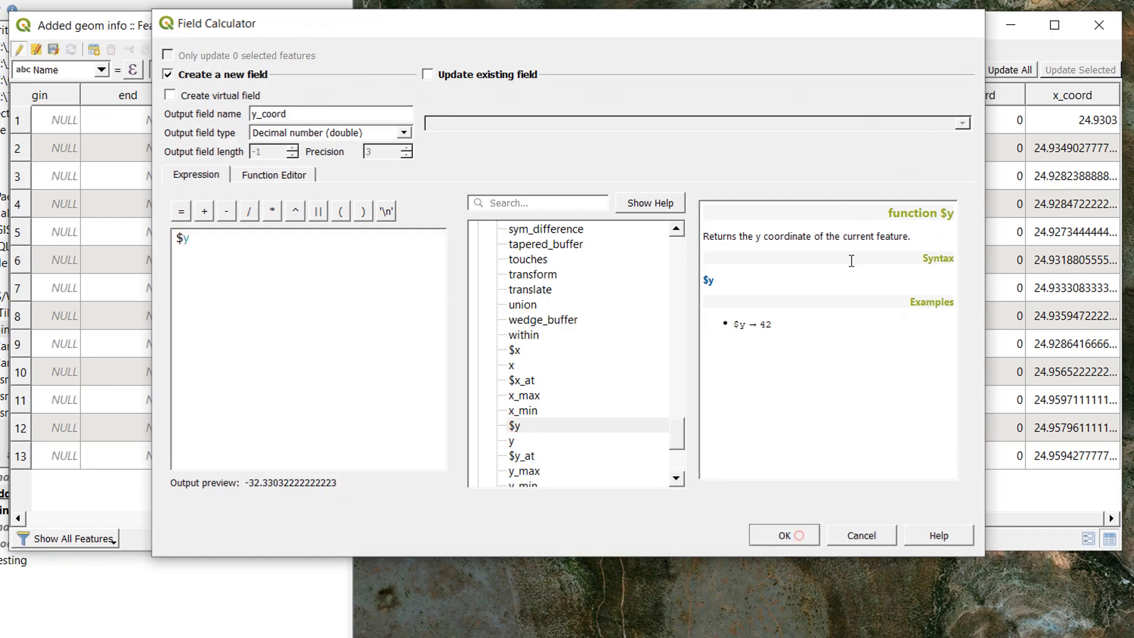
click(783, 535)
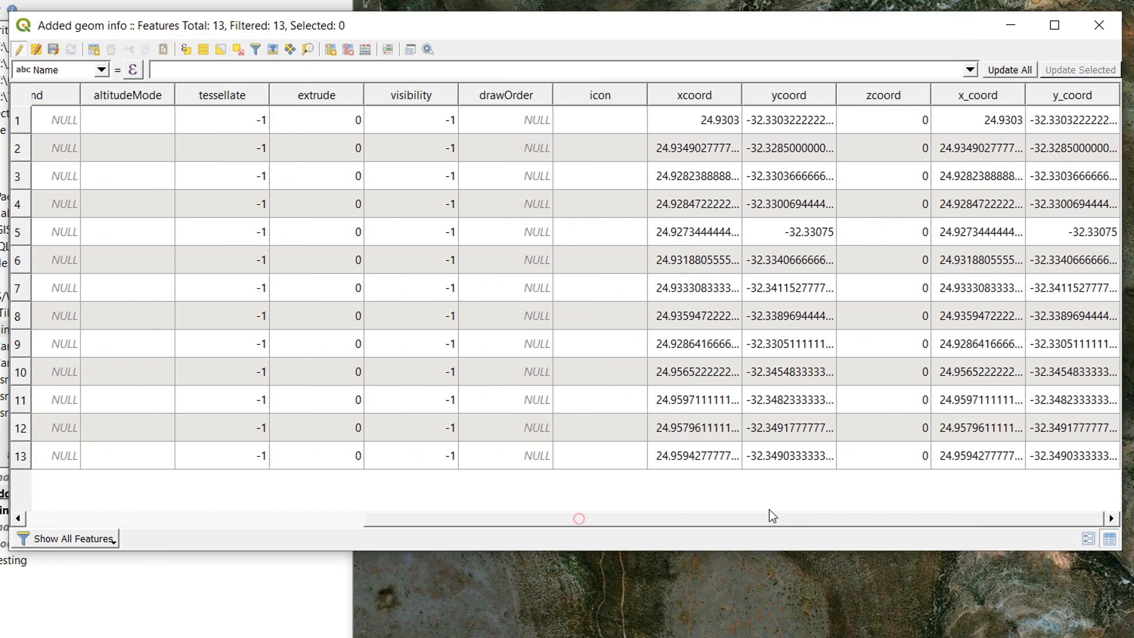
mouse_move(444, 34)
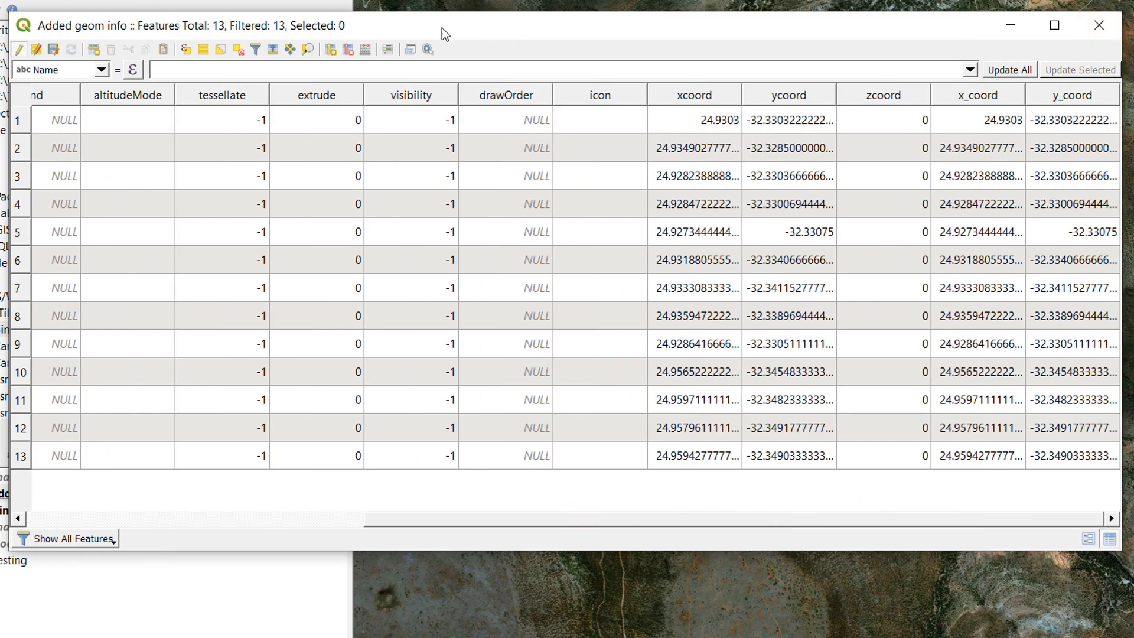
mouse_move(365, 49)
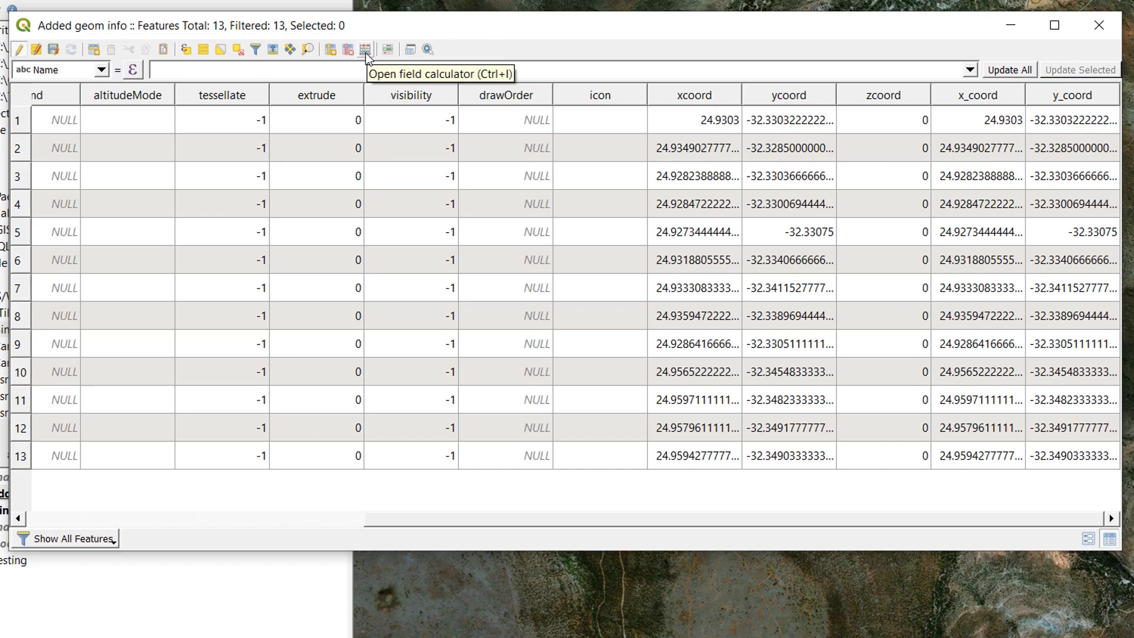
mouse_move(20, 49)
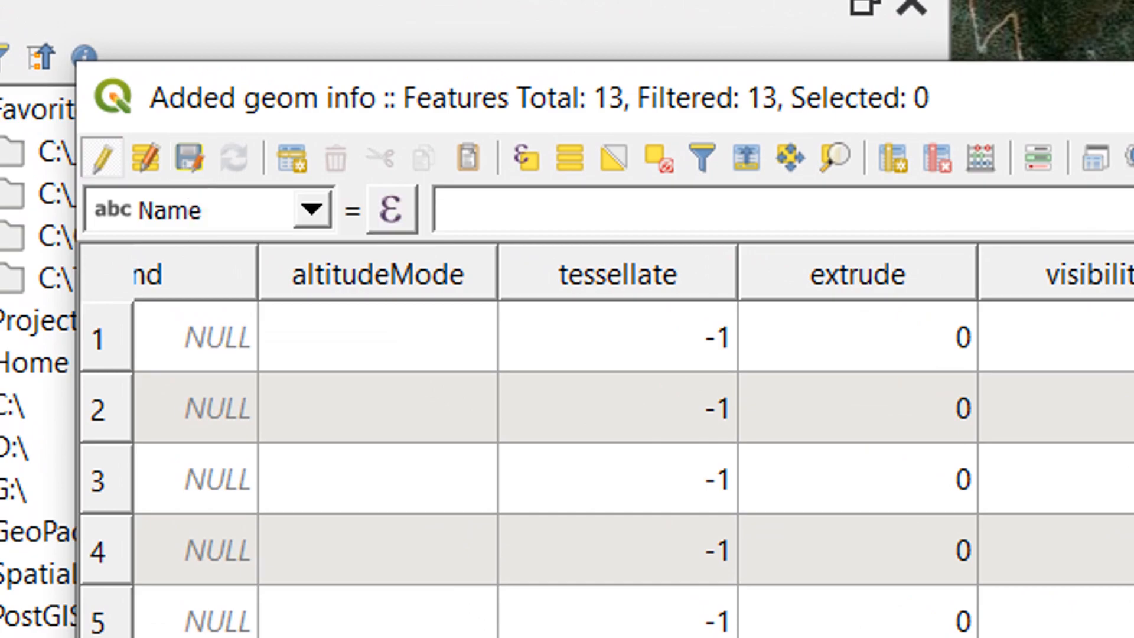
mouse_move(187, 158)
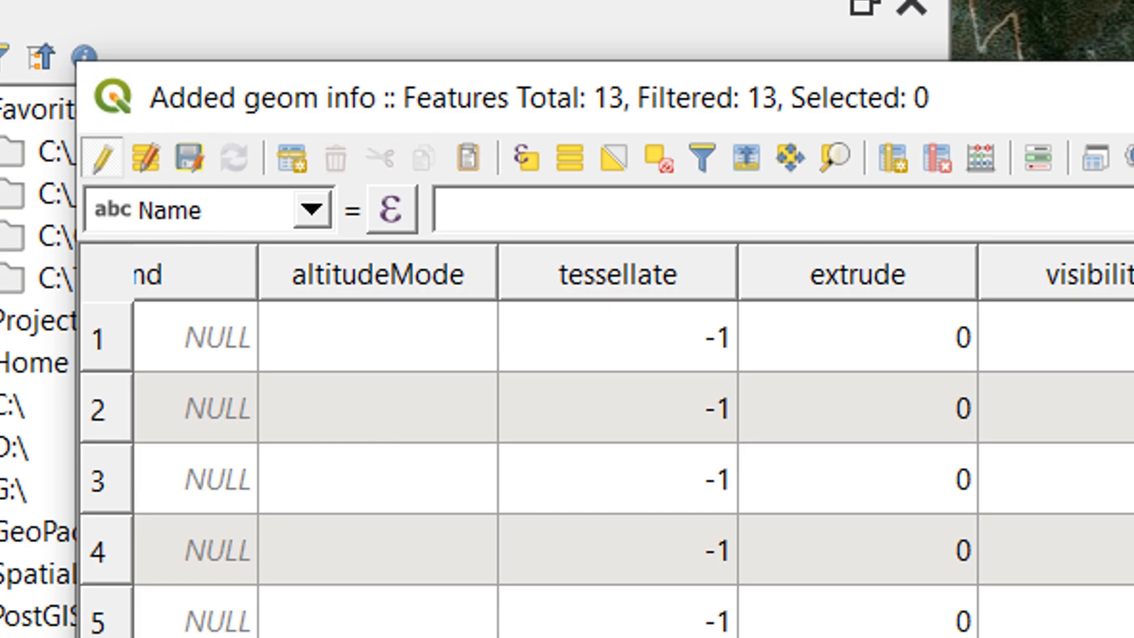
click(98, 158)
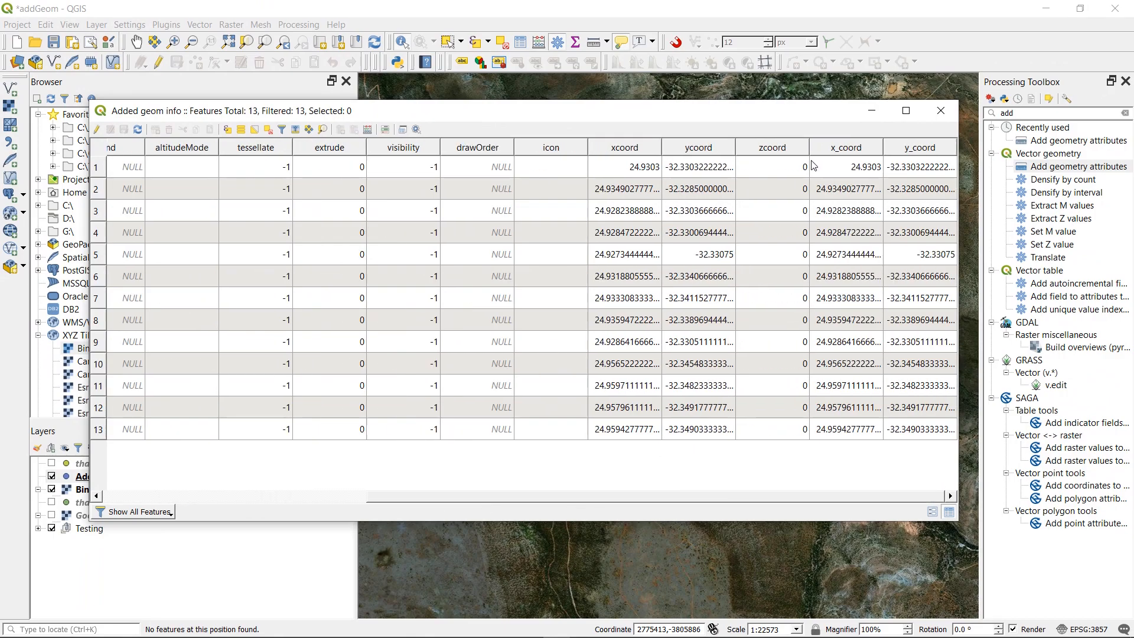
Close the attribute table and zoom the map in on the sighting points
click(939, 110)
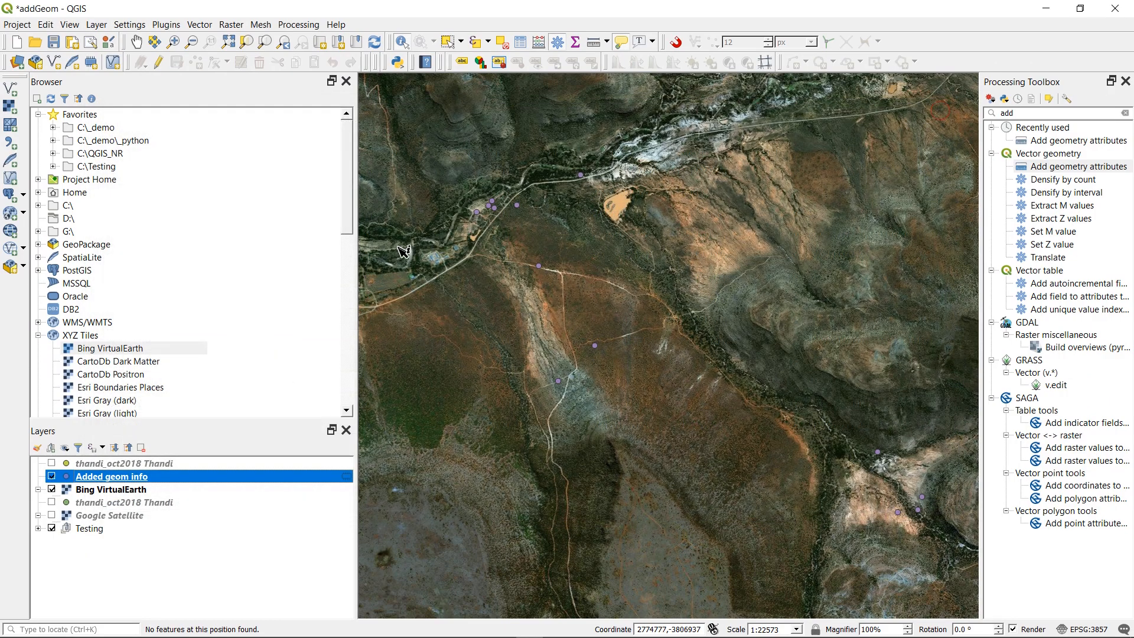
scroll(down, 3)
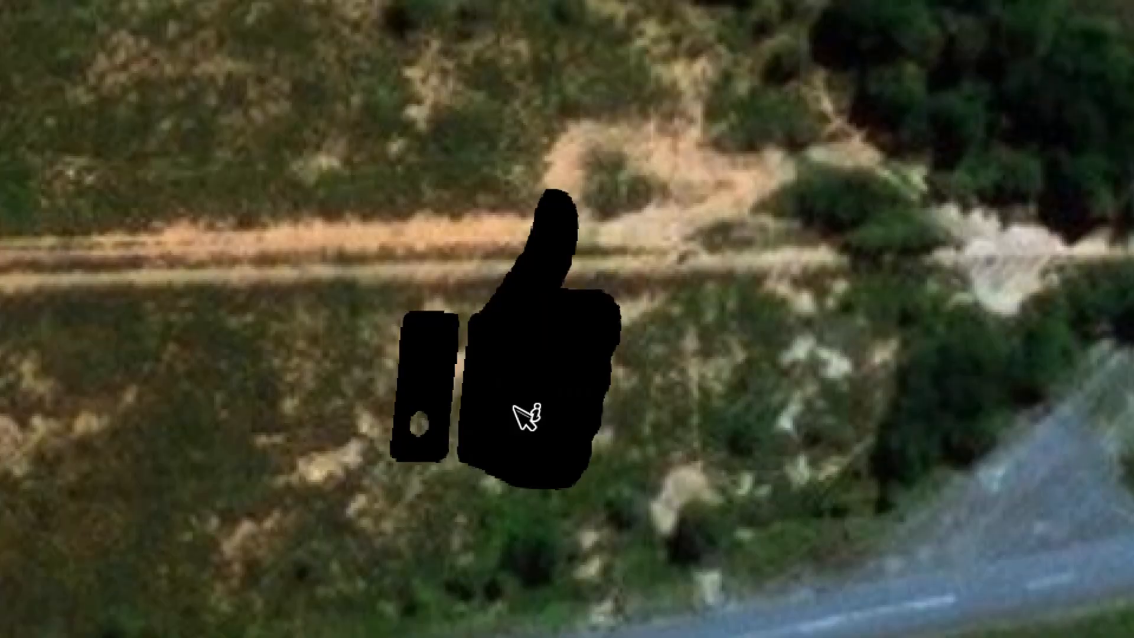
mouse_move(692, 467)
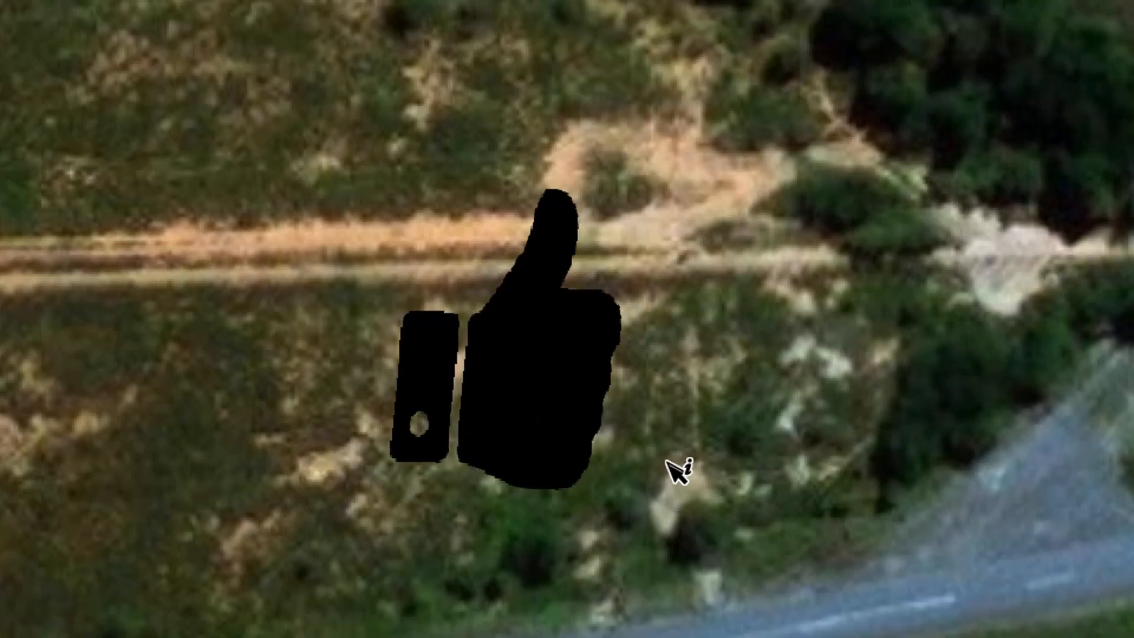